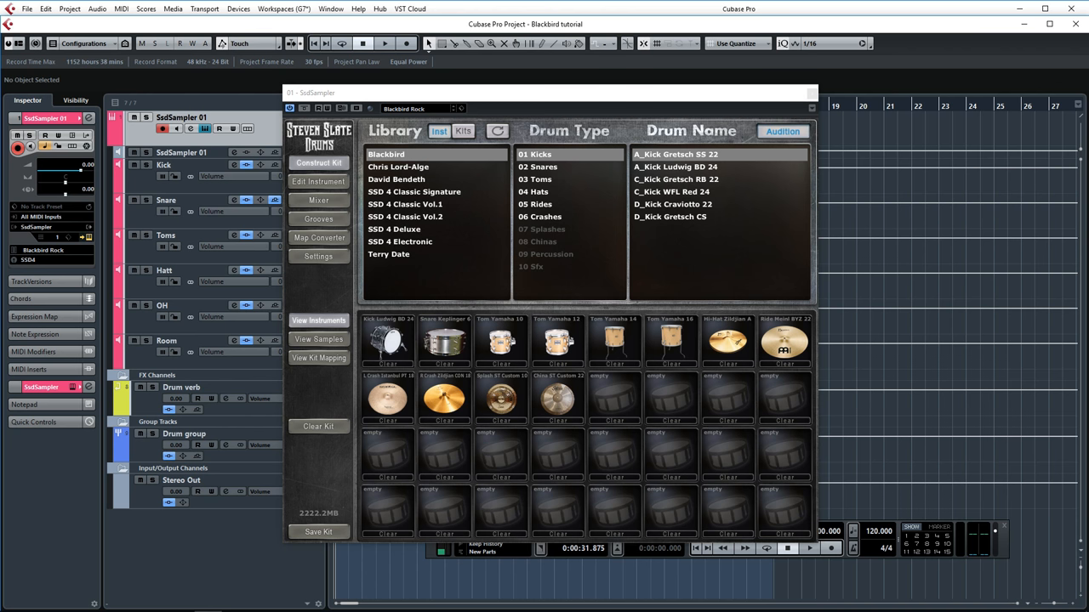
pyautogui.moveTo(710, 6)
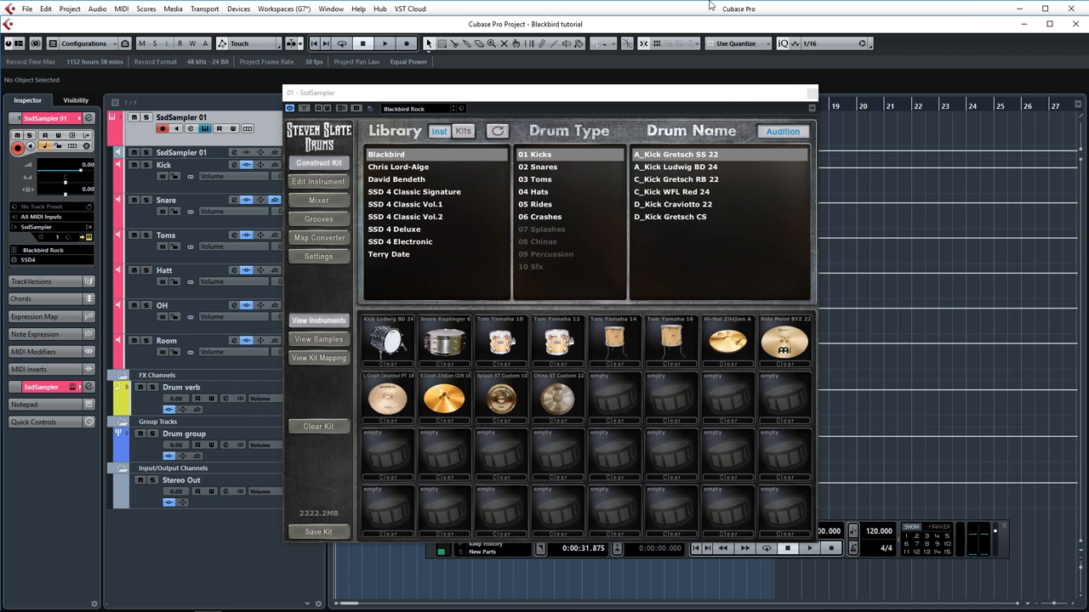
# - Browse the Blackbird kit's snares, kicks, toms, hats and rides, ending on crashes
pyautogui.click(537, 167)
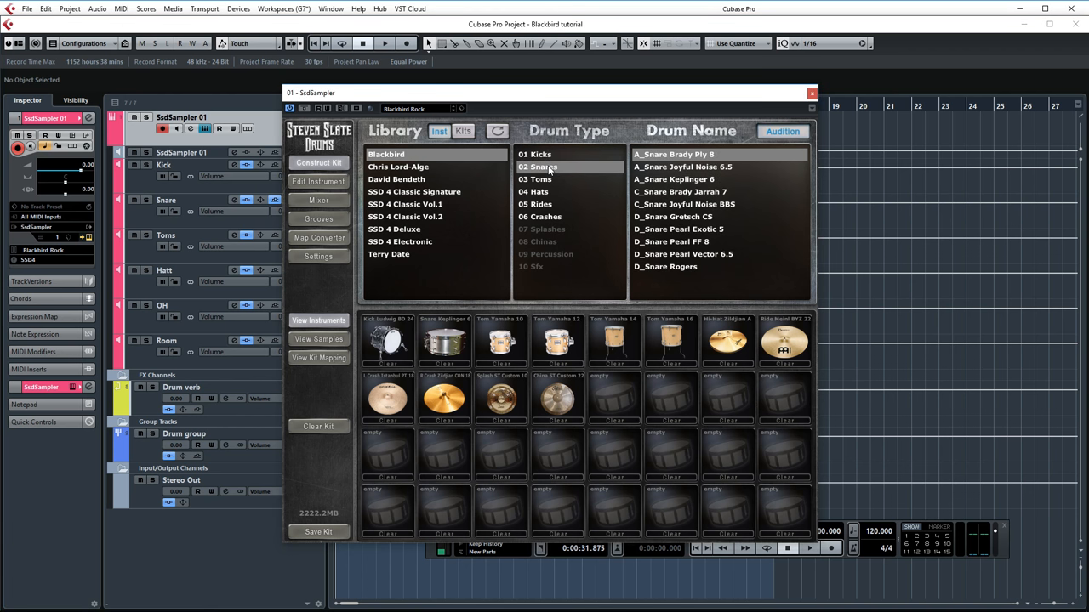
pyautogui.click(534, 154)
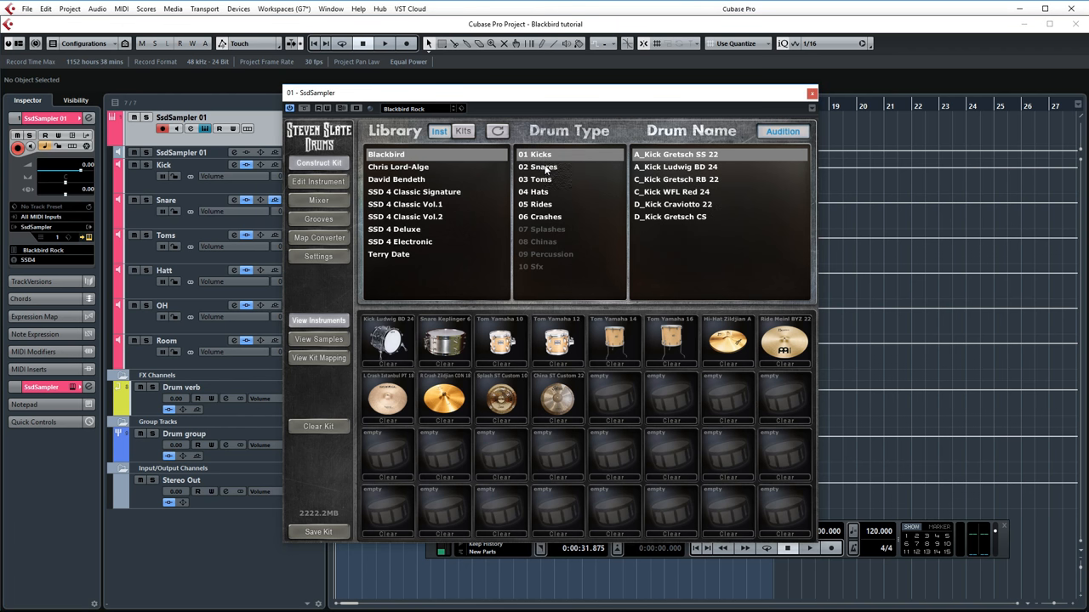
pyautogui.click(535, 178)
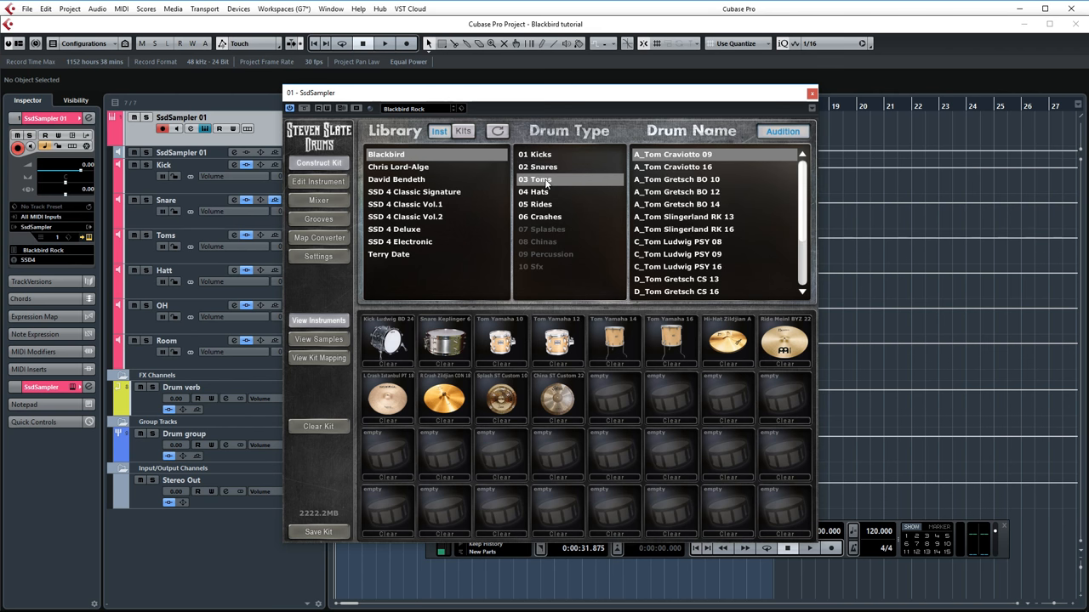
pyautogui.click(536, 192)
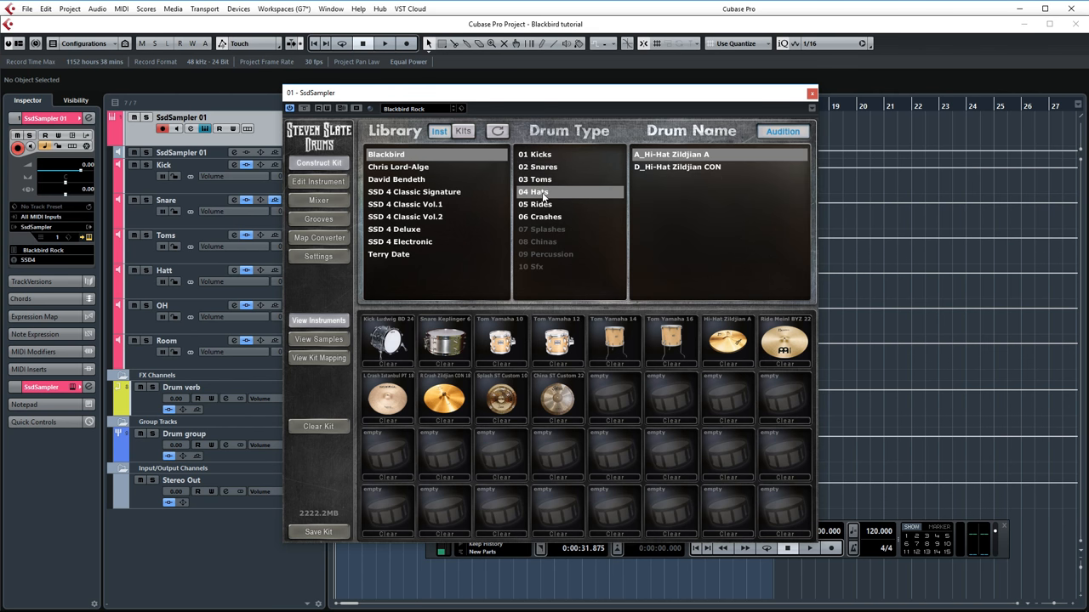
pyautogui.click(536, 204)
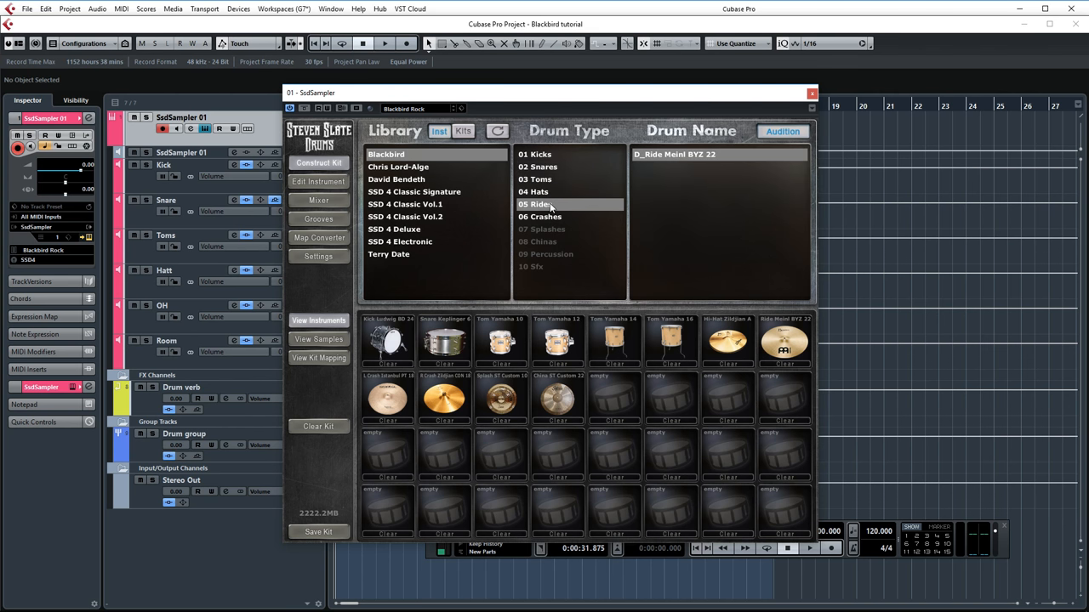
pyautogui.click(539, 216)
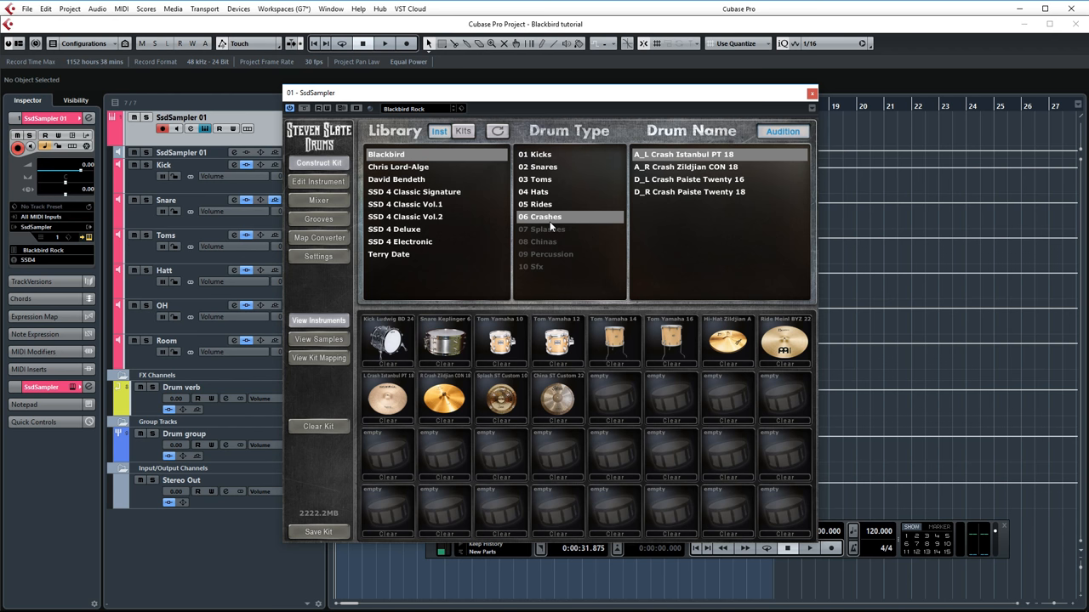
pyautogui.moveTo(435, 381)
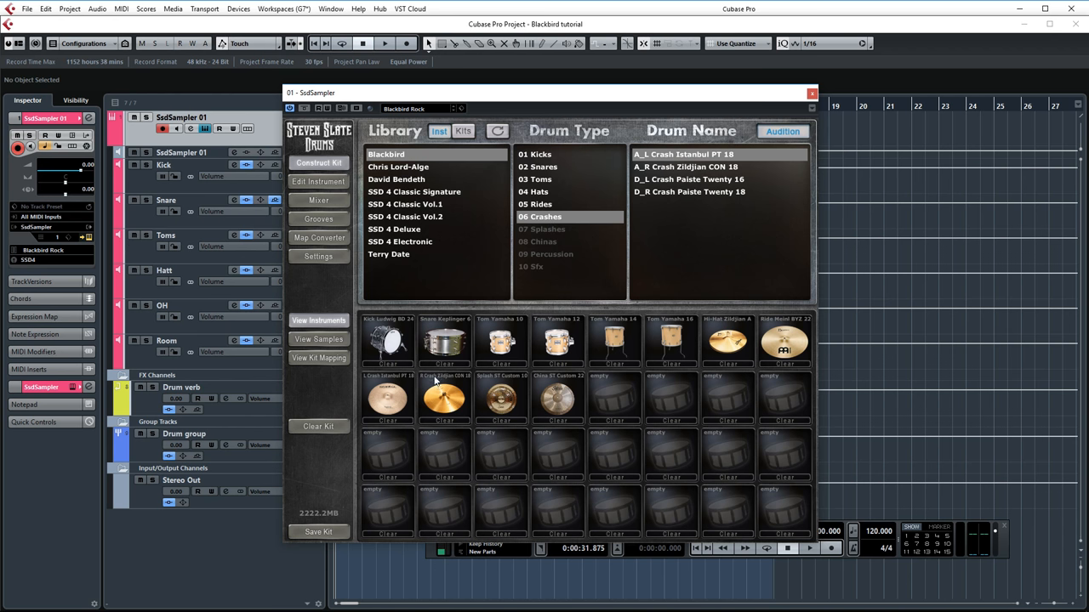
pyautogui.moveTo(405, 453)
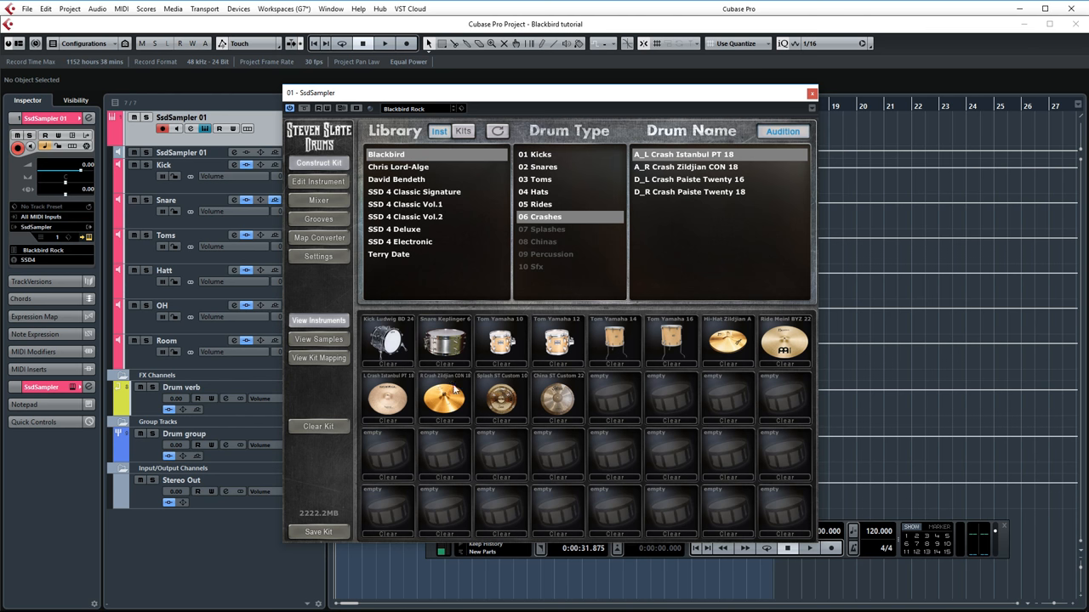
pyautogui.moveTo(463, 286)
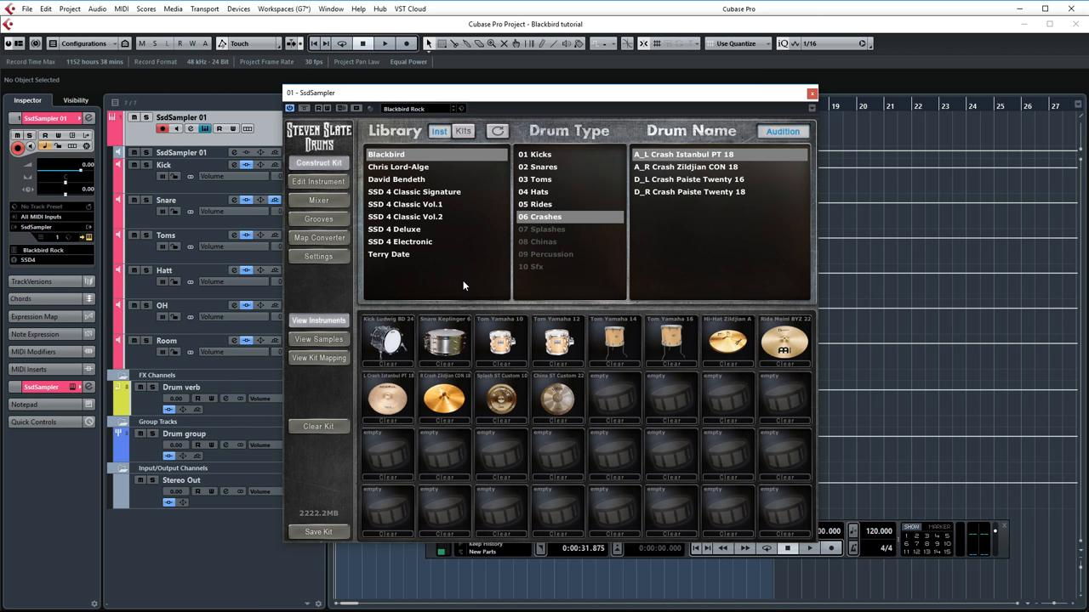
pyautogui.click(385, 44)
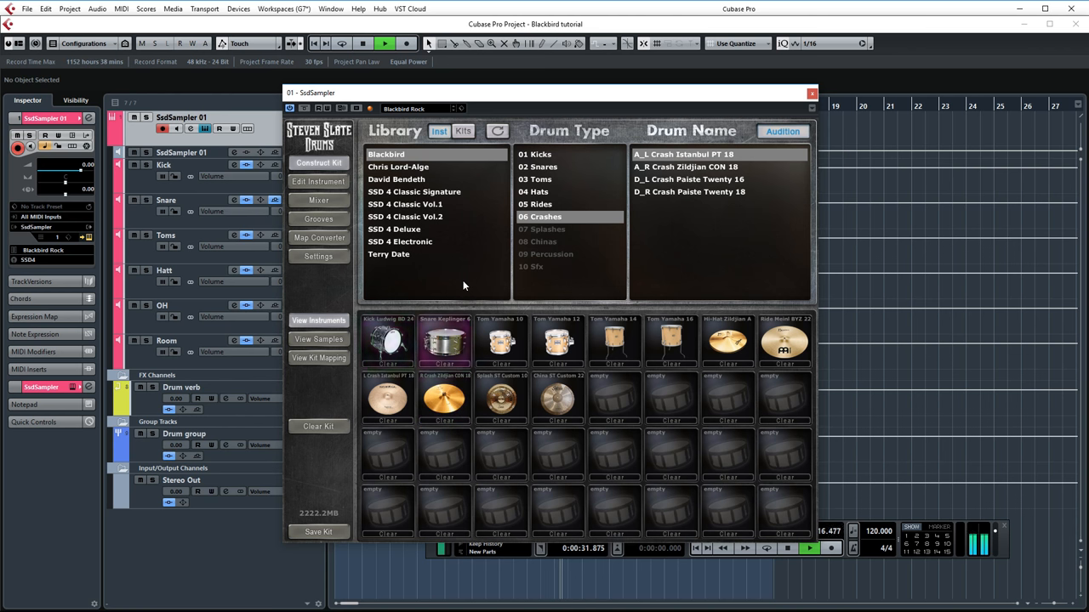
pyautogui.click(784, 341)
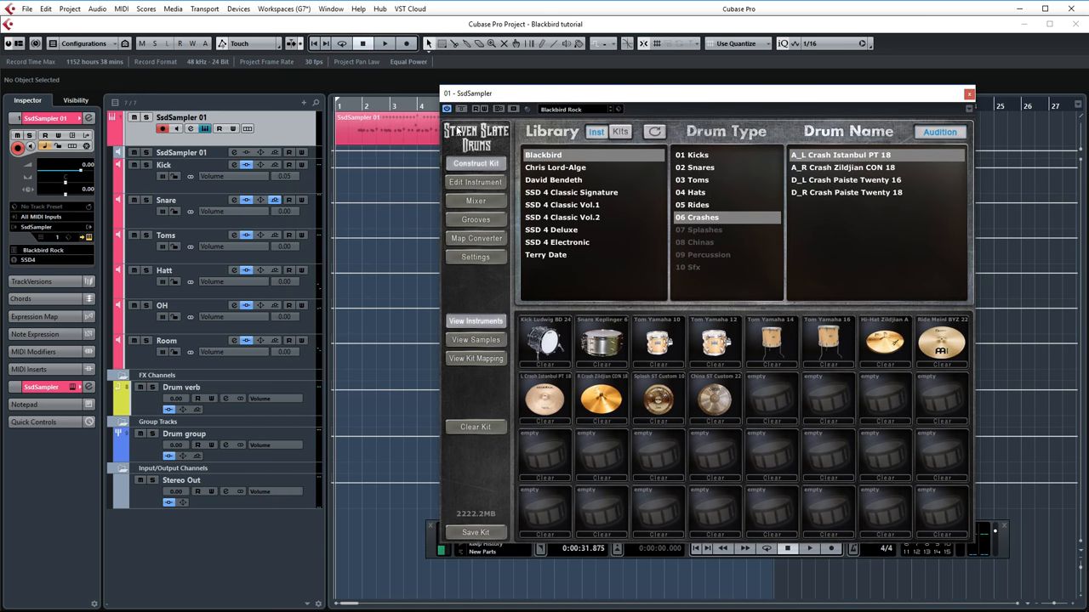
pyautogui.click(384, 43)
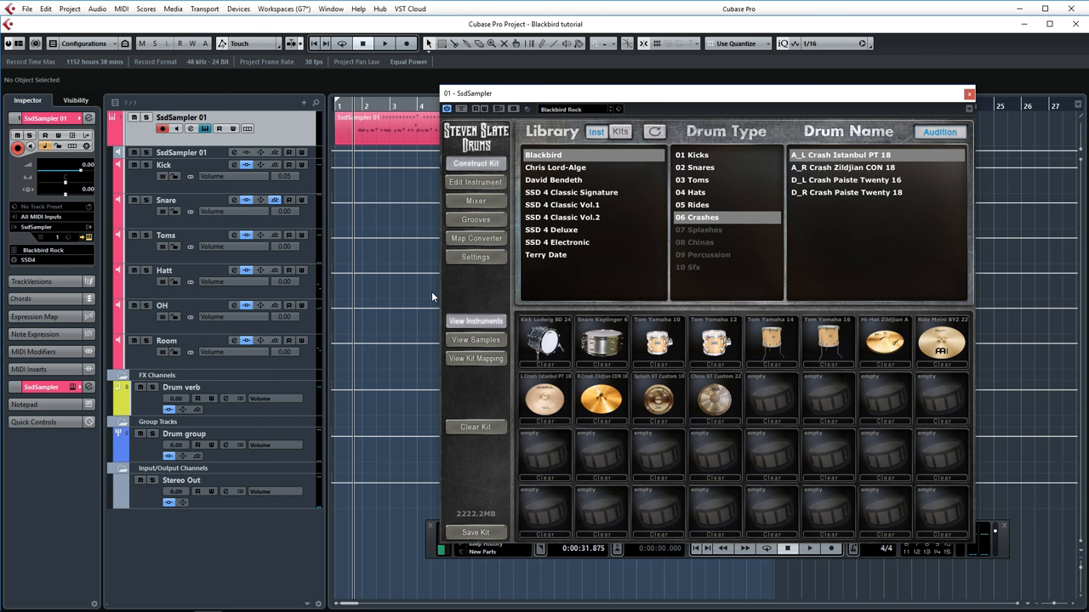
# - View the SSD Mixer and its Bleed Level settings, then close the SsdSampler window
pyautogui.click(969, 93)
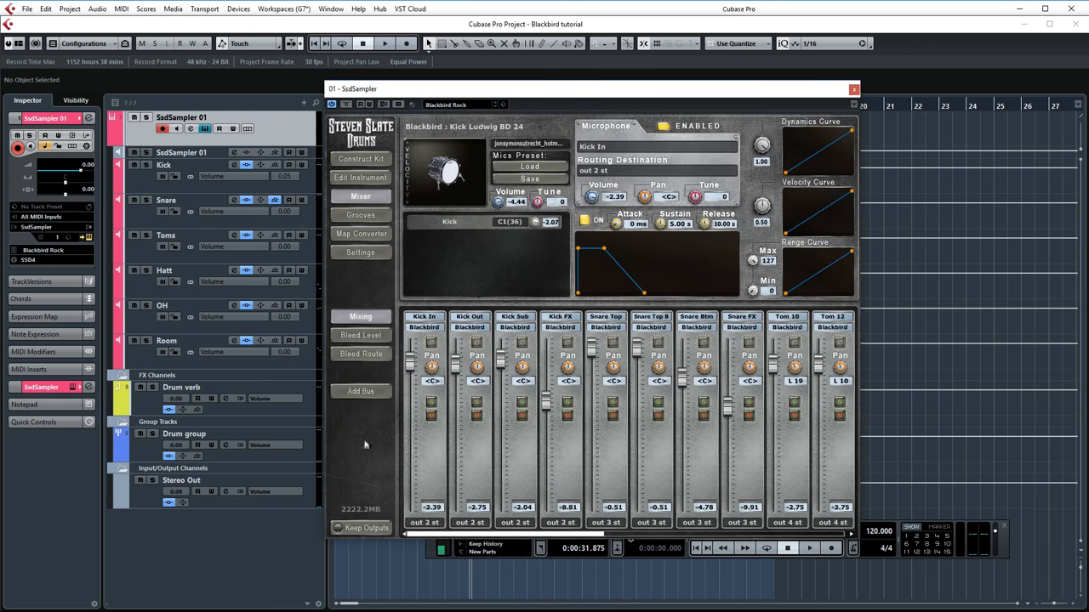
pyautogui.moveTo(544, 472)
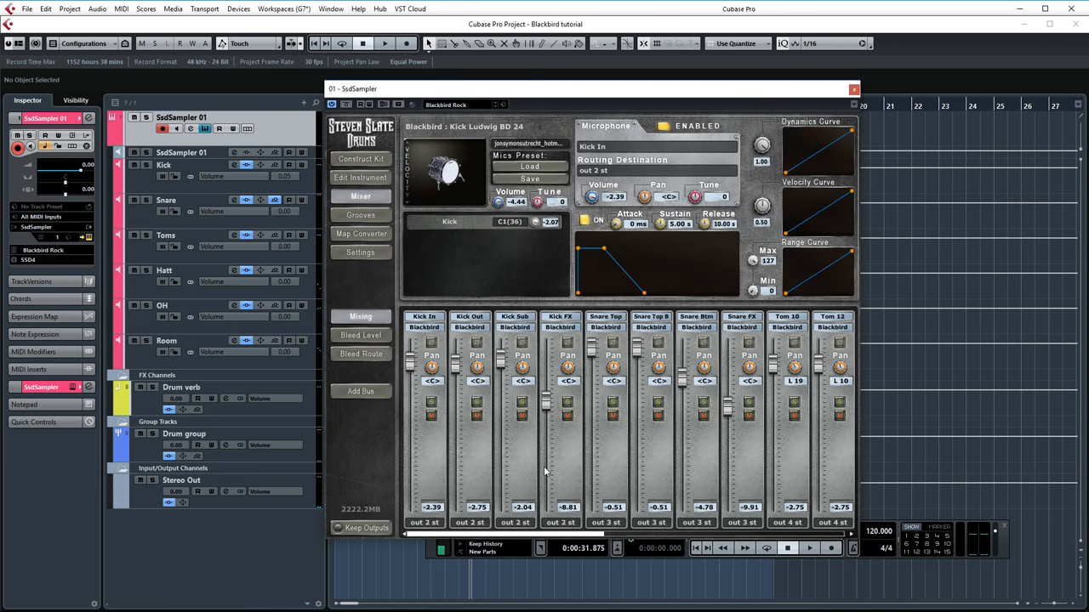
pyautogui.moveTo(752, 453)
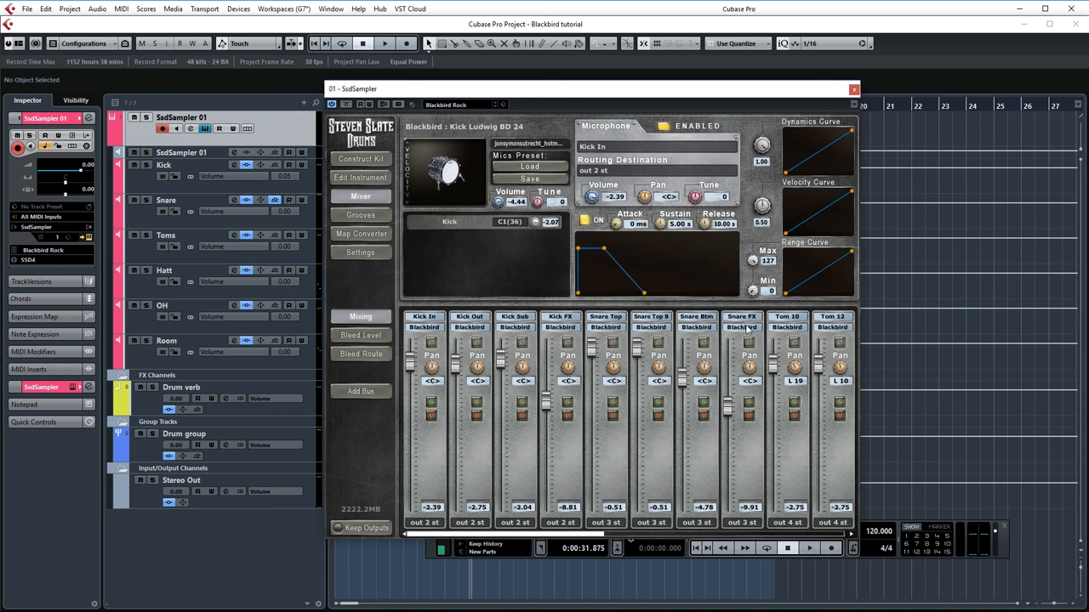
pyautogui.click(359, 335)
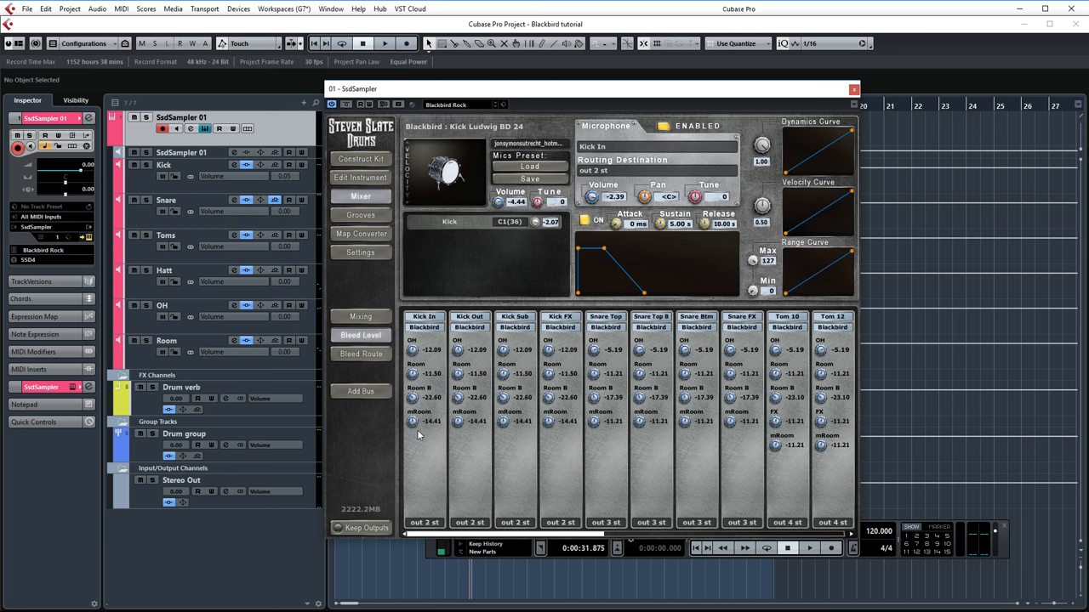
pyautogui.click(853, 89)
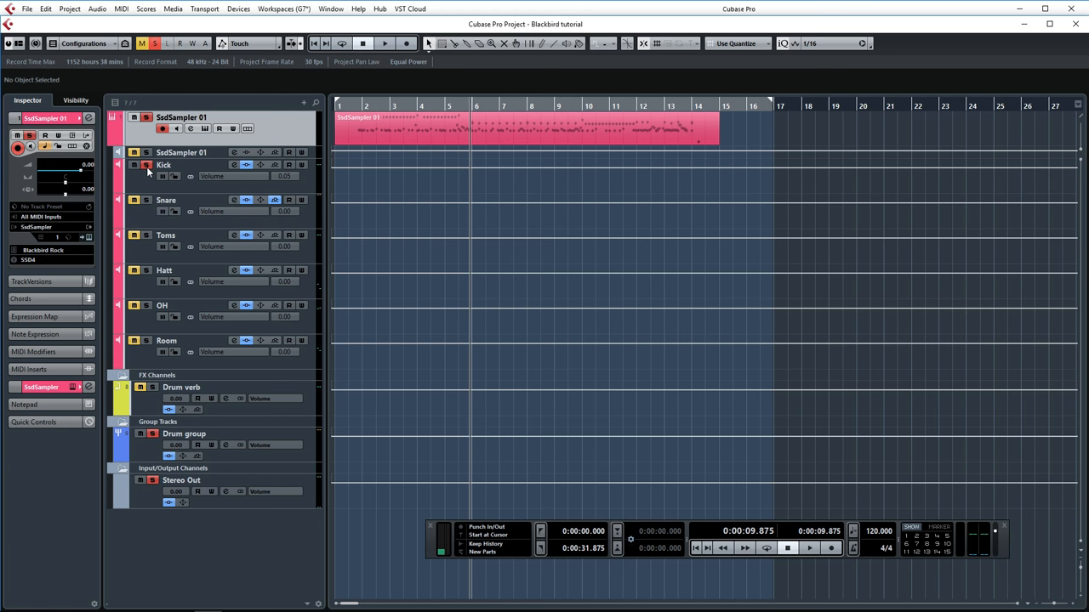
# - Solo the Kick track and dismiss its Virtual Mix Rack editor
pyautogui.click(384, 42)
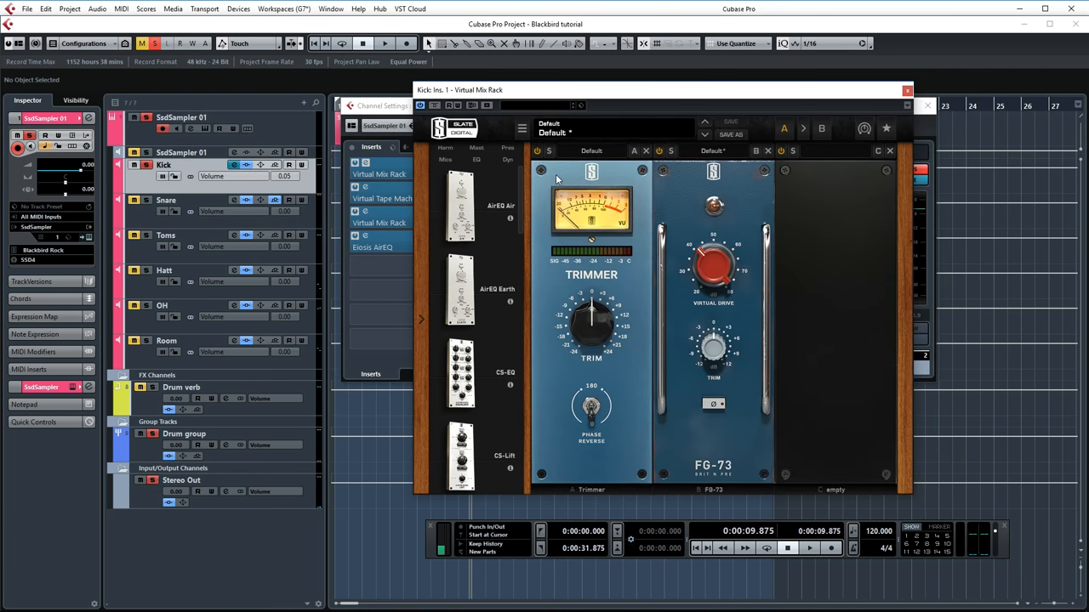
pyautogui.moveTo(856, 174)
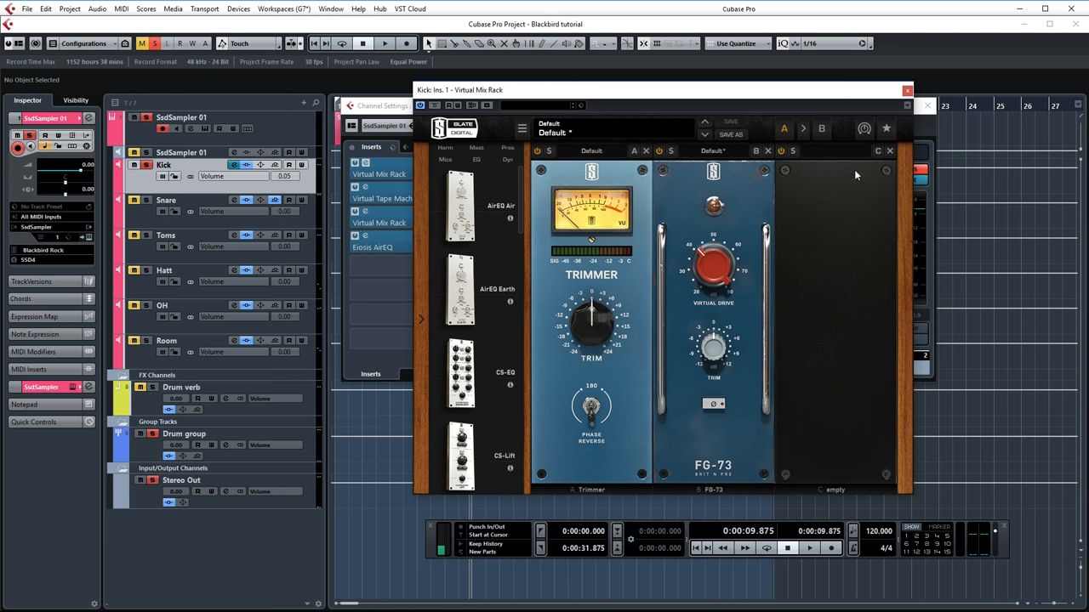
pyautogui.click(908, 89)
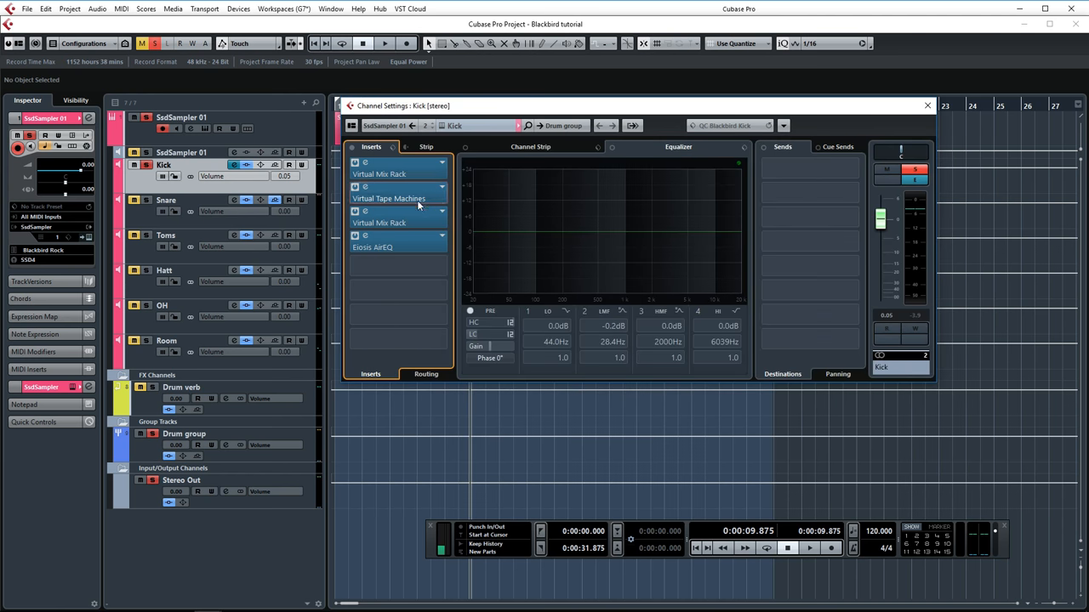
pyautogui.moveTo(399, 223)
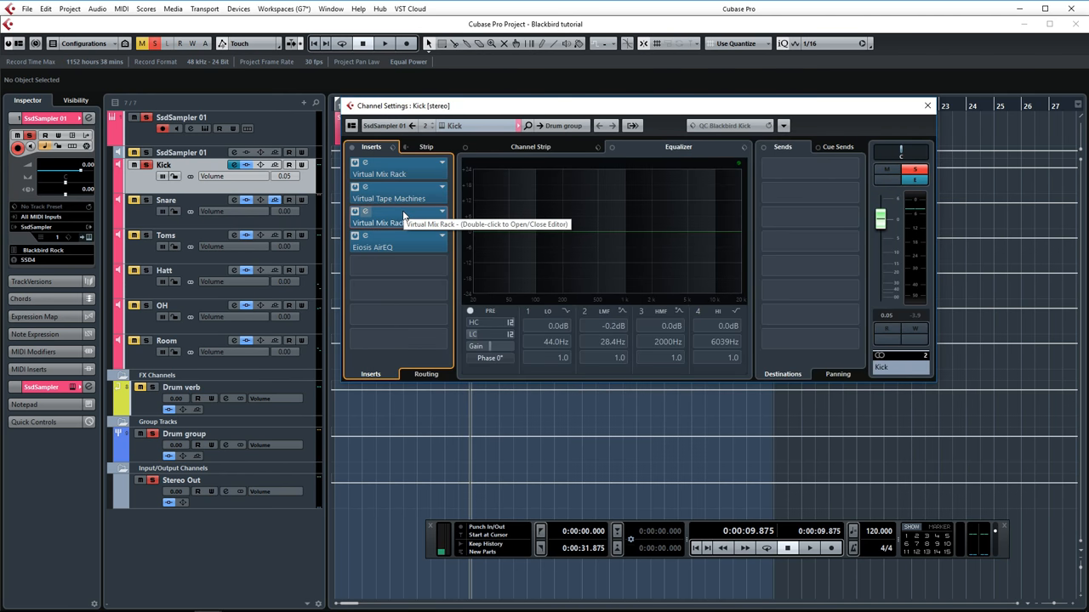
# - In the Kick's second Virtual Mix Rack, switch The Monster compressor off and back on
pyautogui.doubleClick(379, 210)
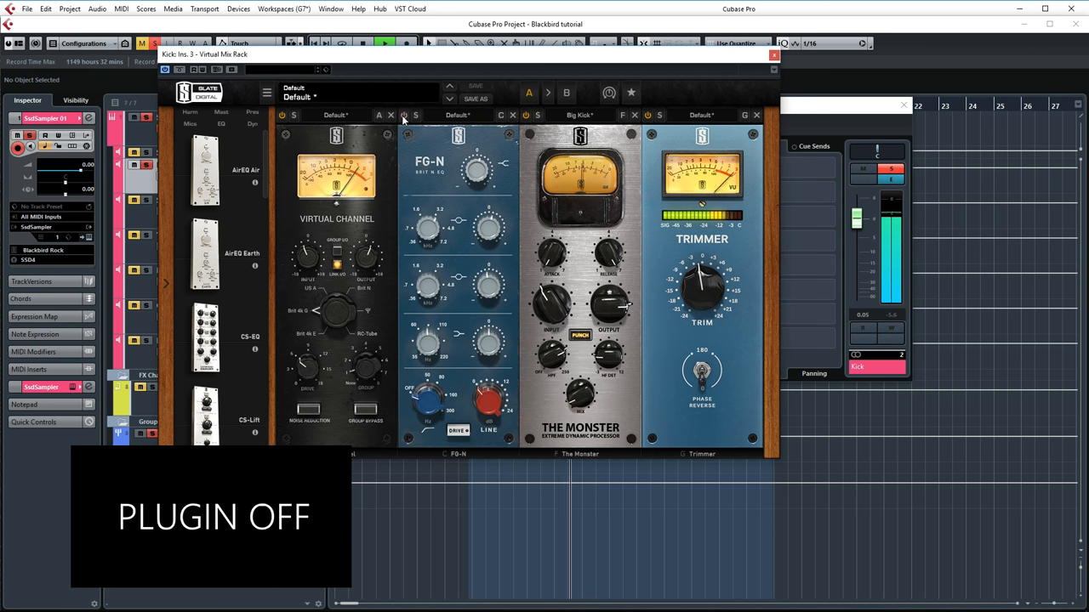
pyautogui.click(404, 115)
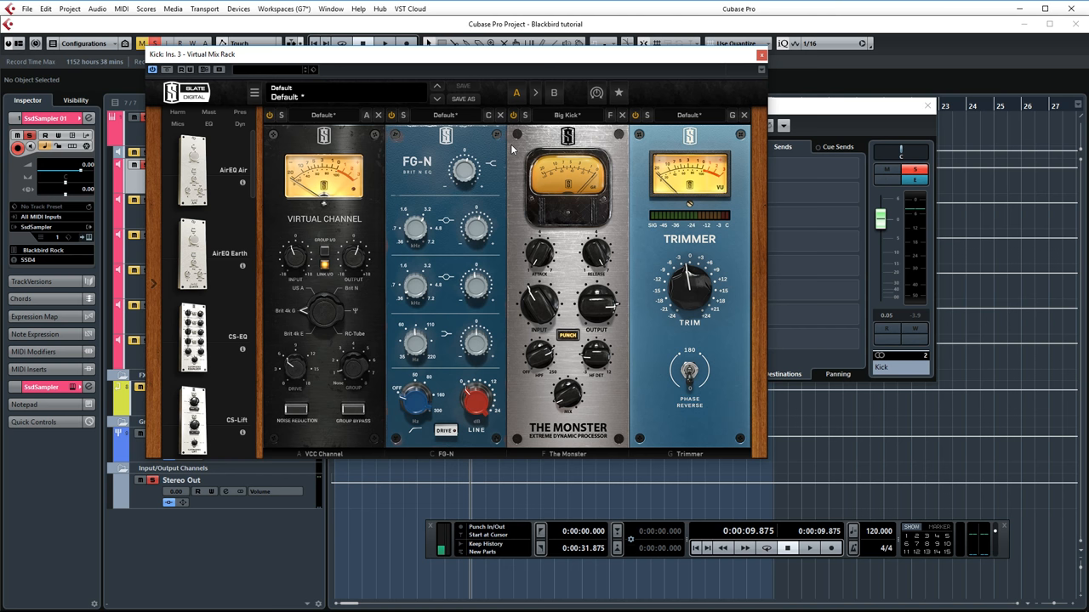
pyautogui.moveTo(583, 127)
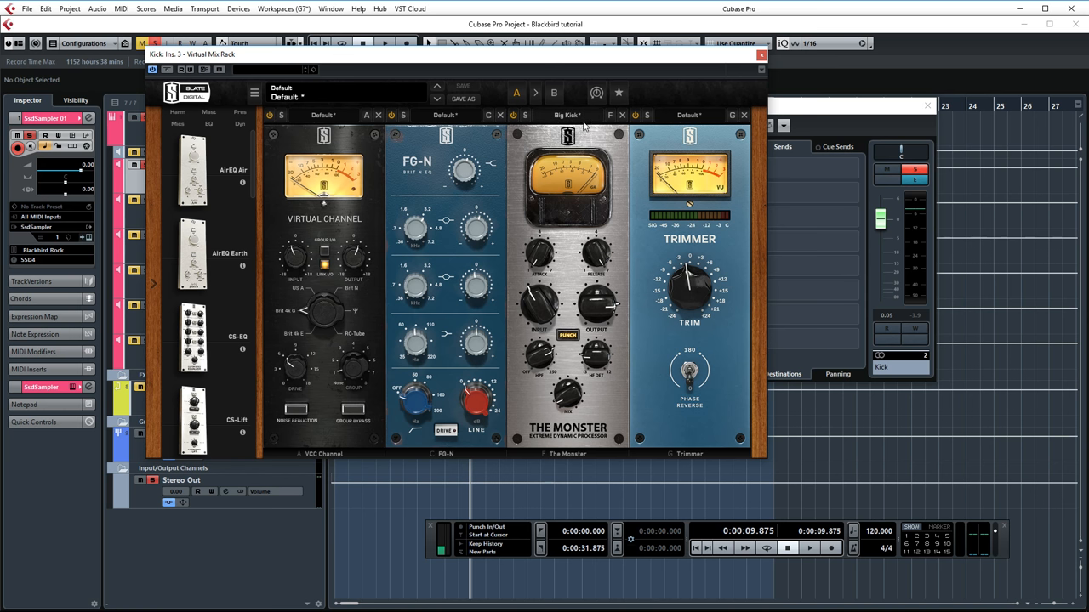
pyautogui.moveTo(626, 224)
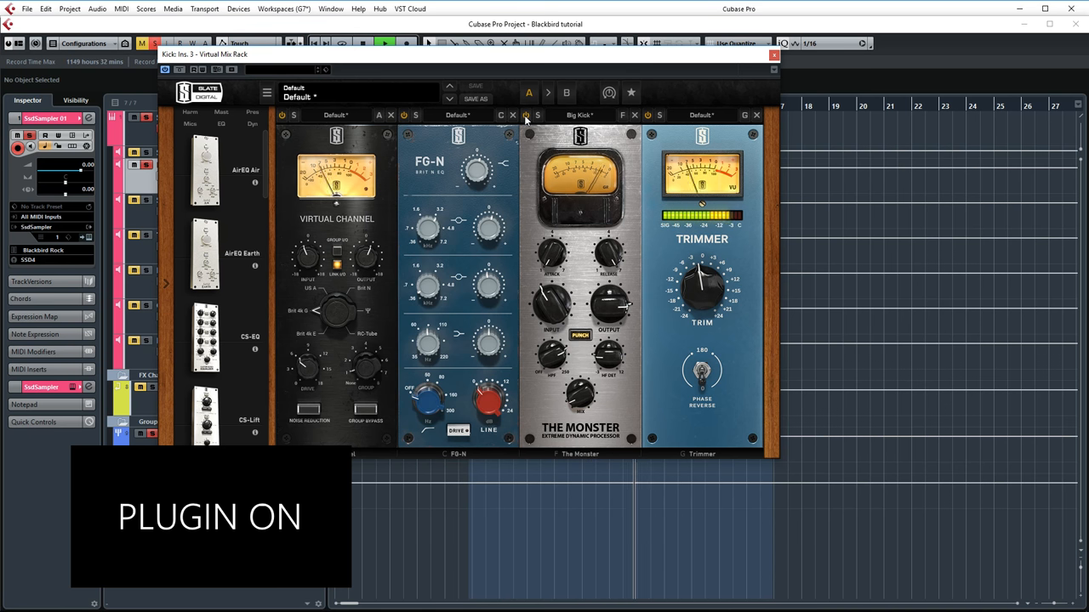
pyautogui.click(526, 115)
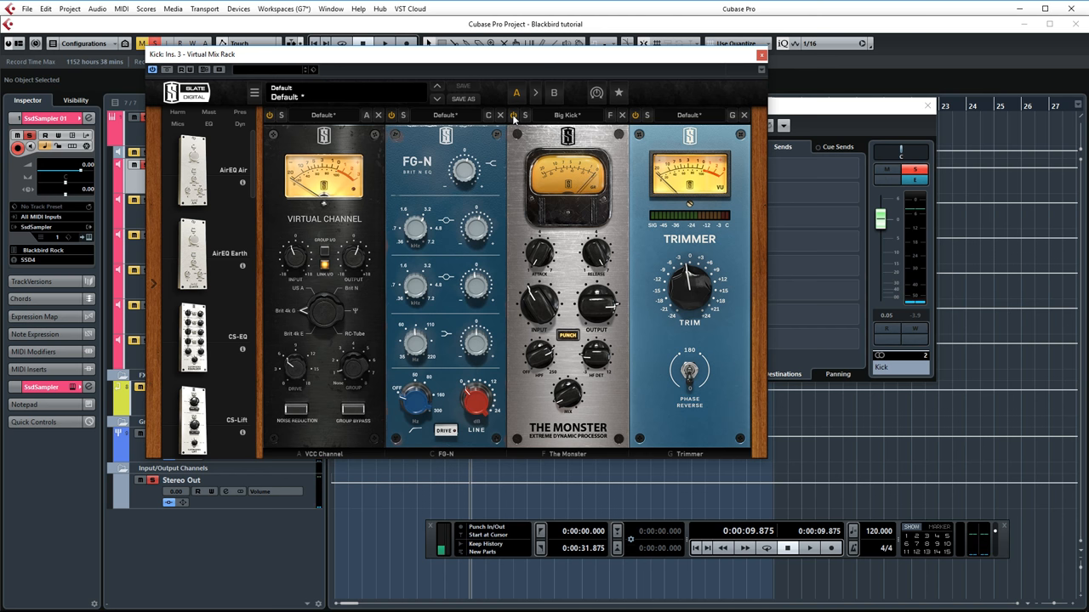
pyautogui.click(760, 54)
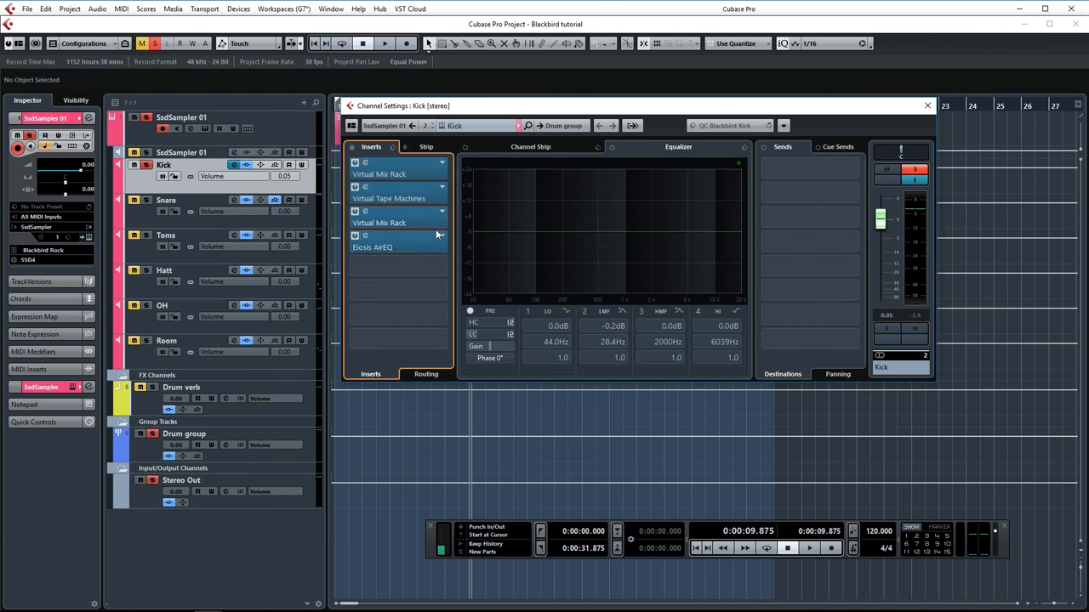
# - Toggle the Kick's Eiosis AirEQ bypass off and on twice to compare
pyautogui.doubleClick(372, 247)
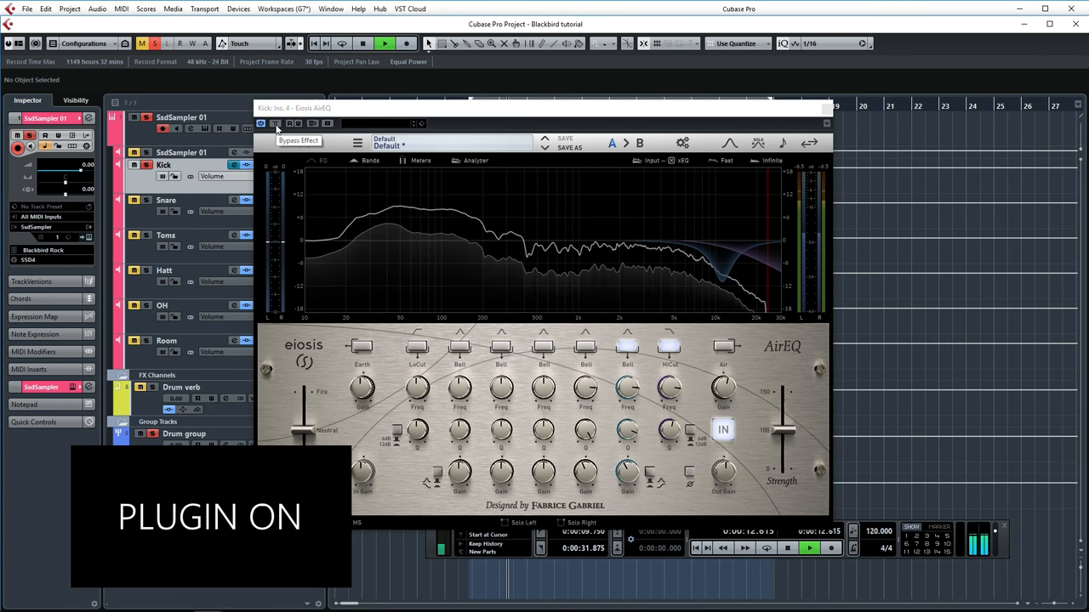
pyautogui.click(275, 123)
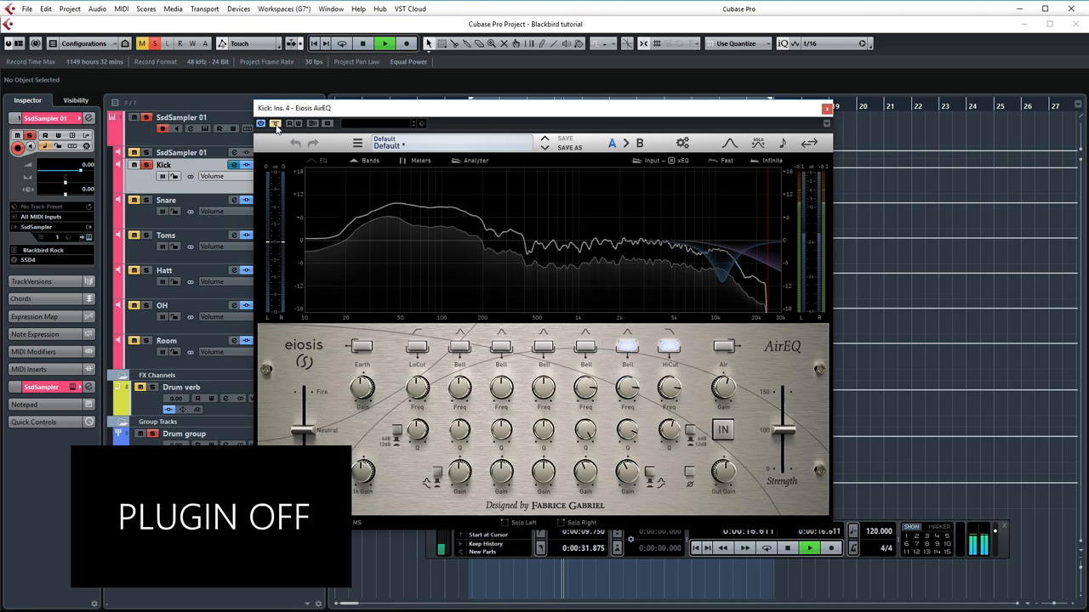
pyautogui.click(722, 430)
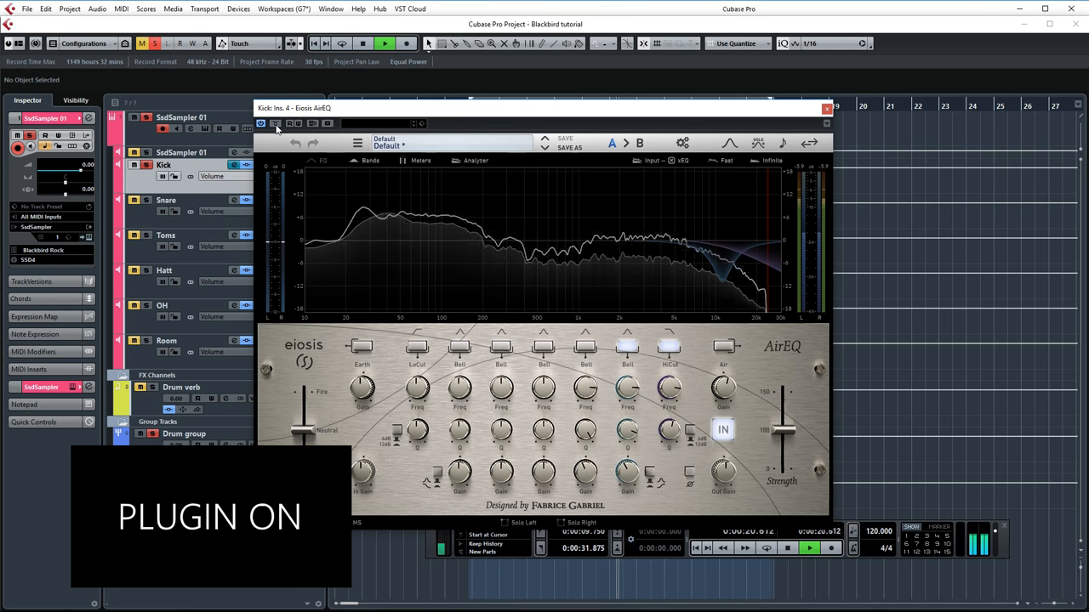
pyautogui.click(275, 124)
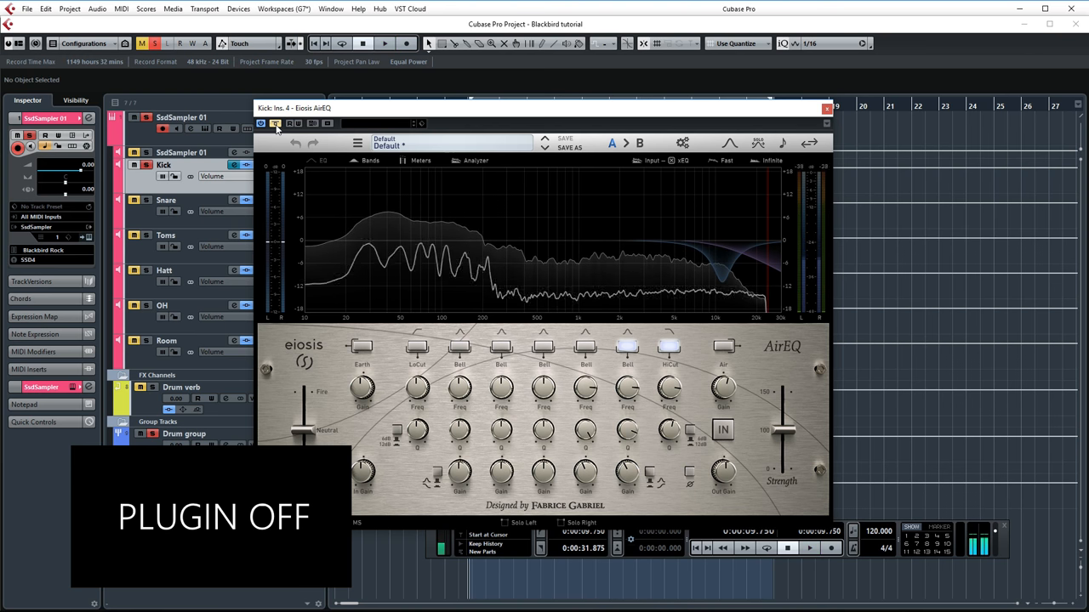
pyautogui.click(275, 123)
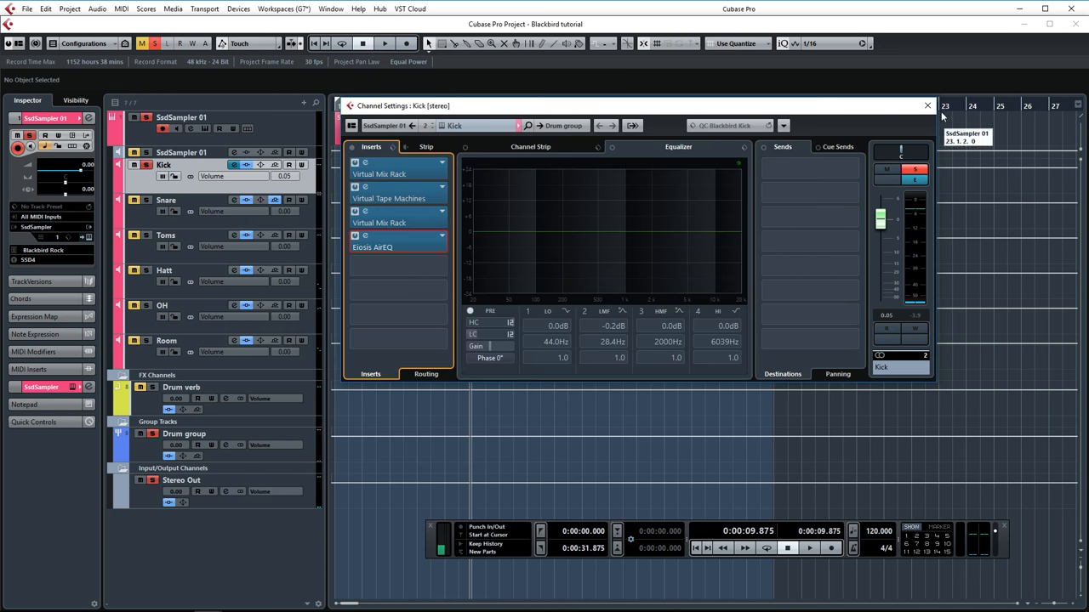
pyautogui.click(926, 106)
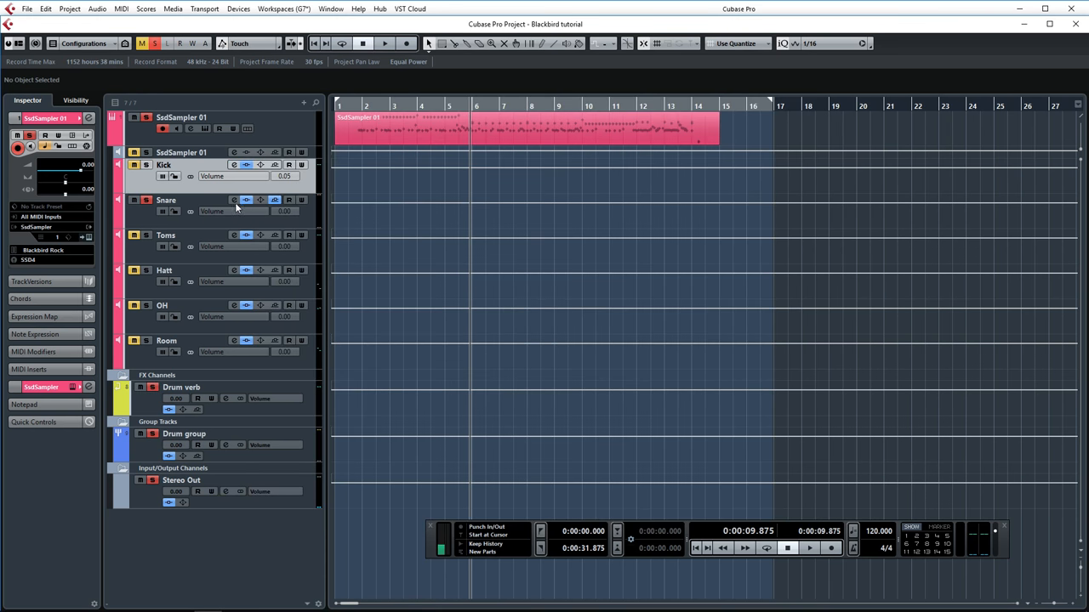
pyautogui.click(233, 200)
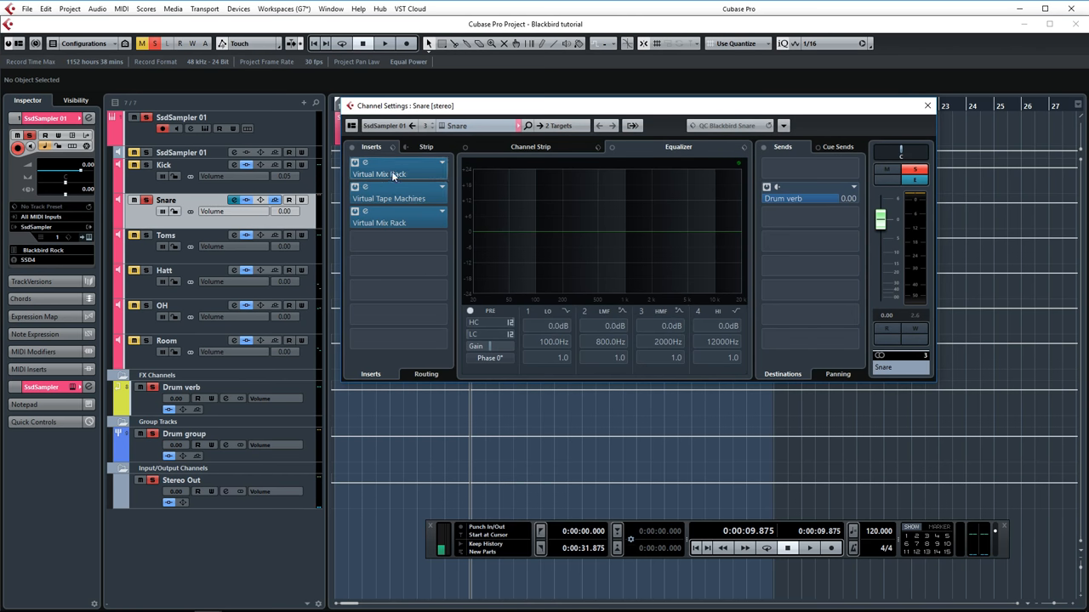
pyautogui.moveTo(395, 173)
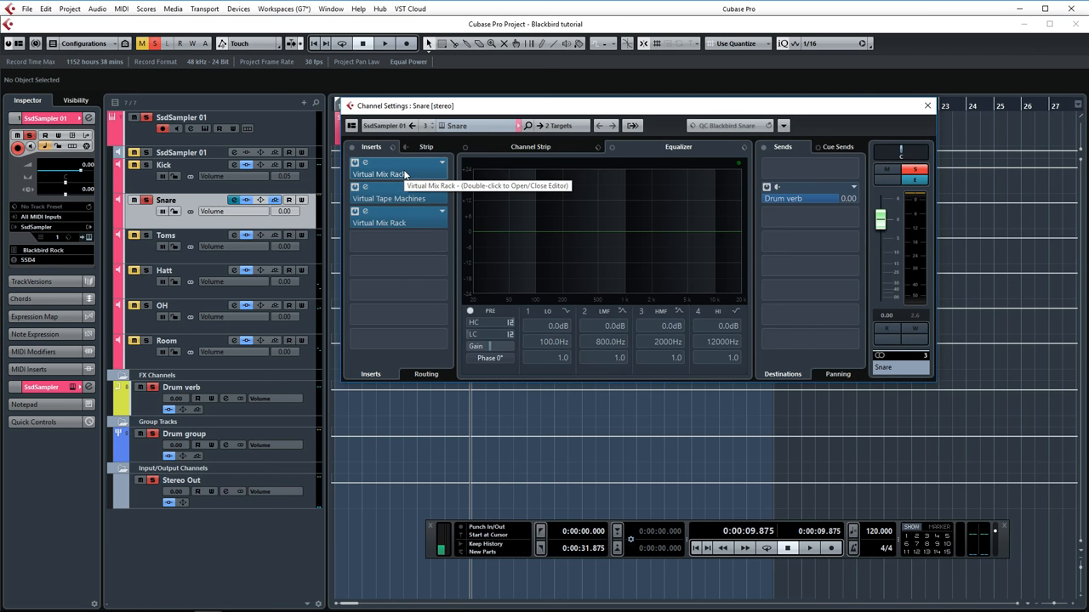
pyautogui.moveTo(394, 218)
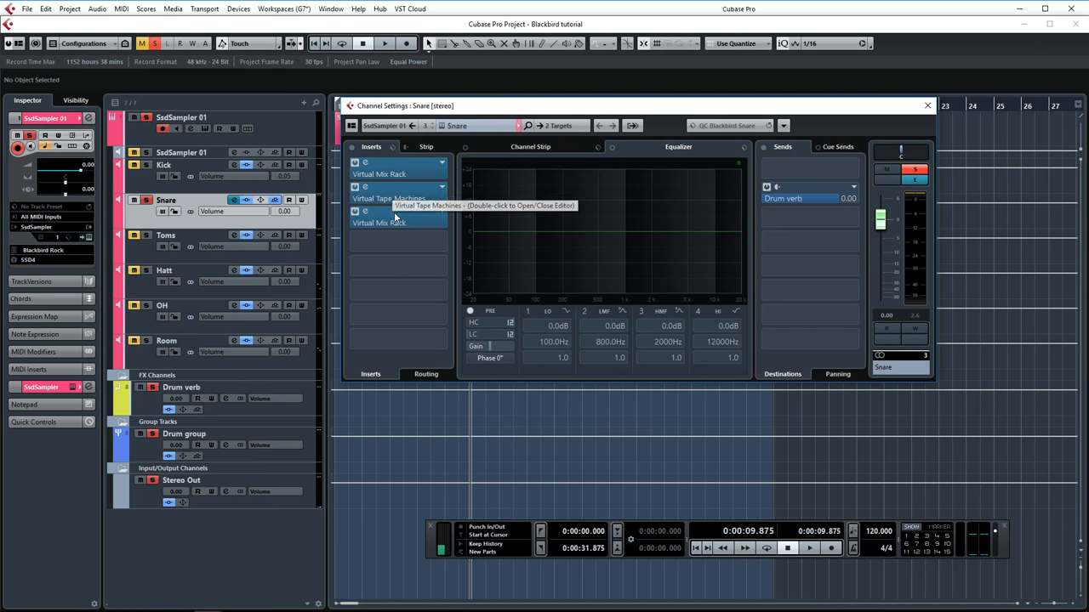
# - Raise the Snare rack's FG-S low-mid gain and toggle the FG-401 compressor off and on
pyautogui.doubleClick(379, 223)
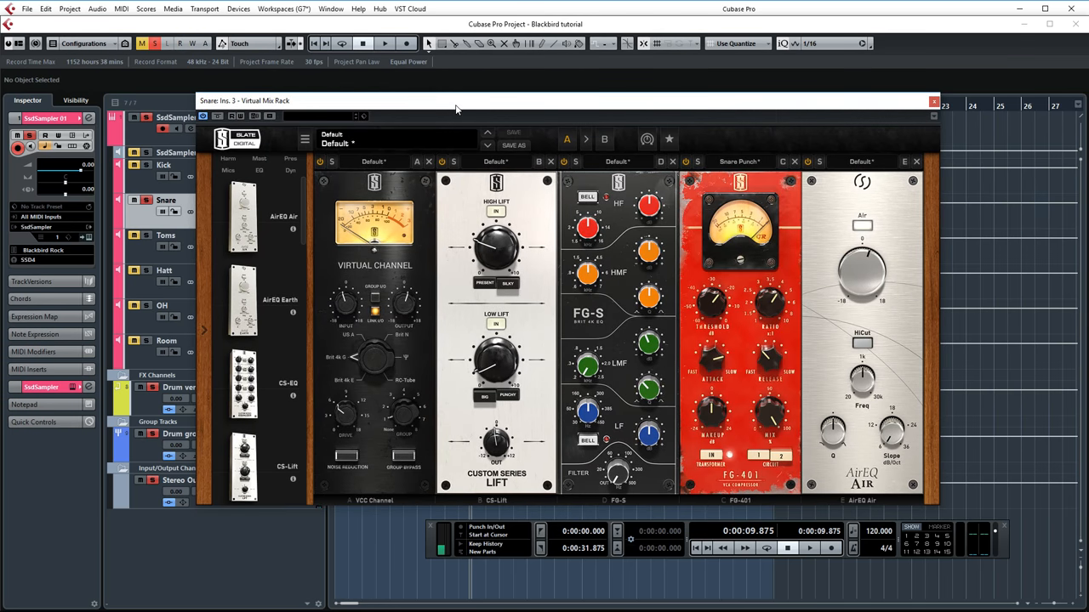
pyautogui.moveTo(499, 197)
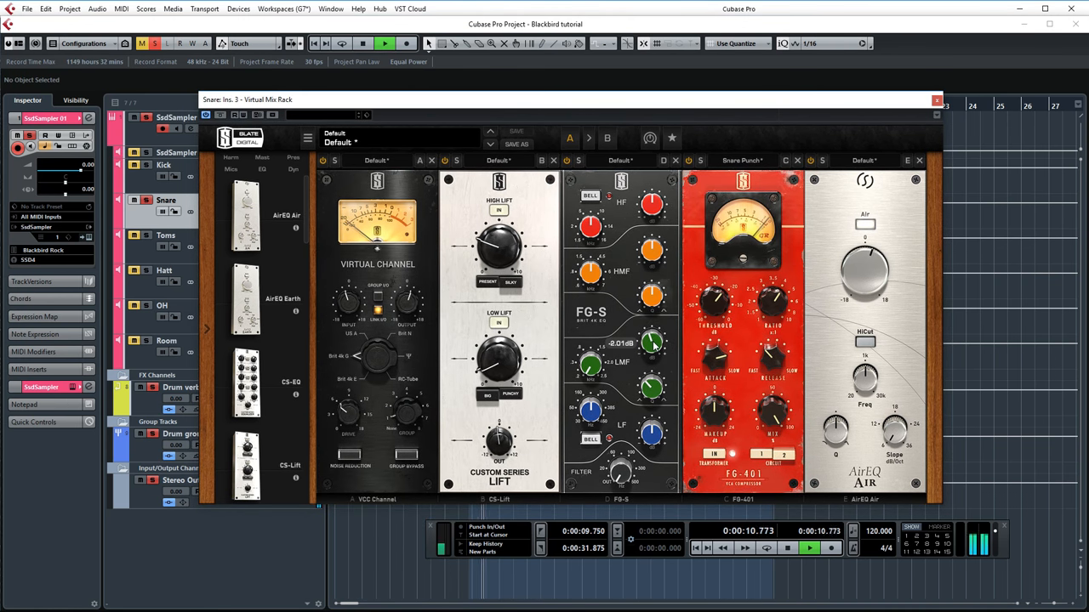
pyautogui.moveTo(651, 342); pyautogui.dragTo(651, 336)
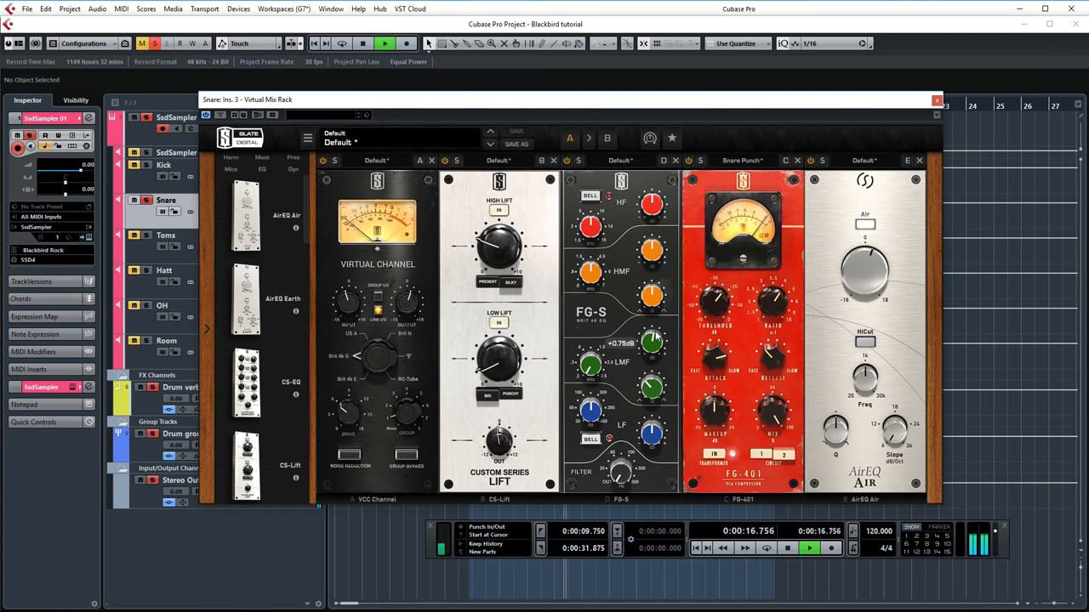
pyautogui.moveTo(650, 340); pyautogui.dragTo(651, 366)
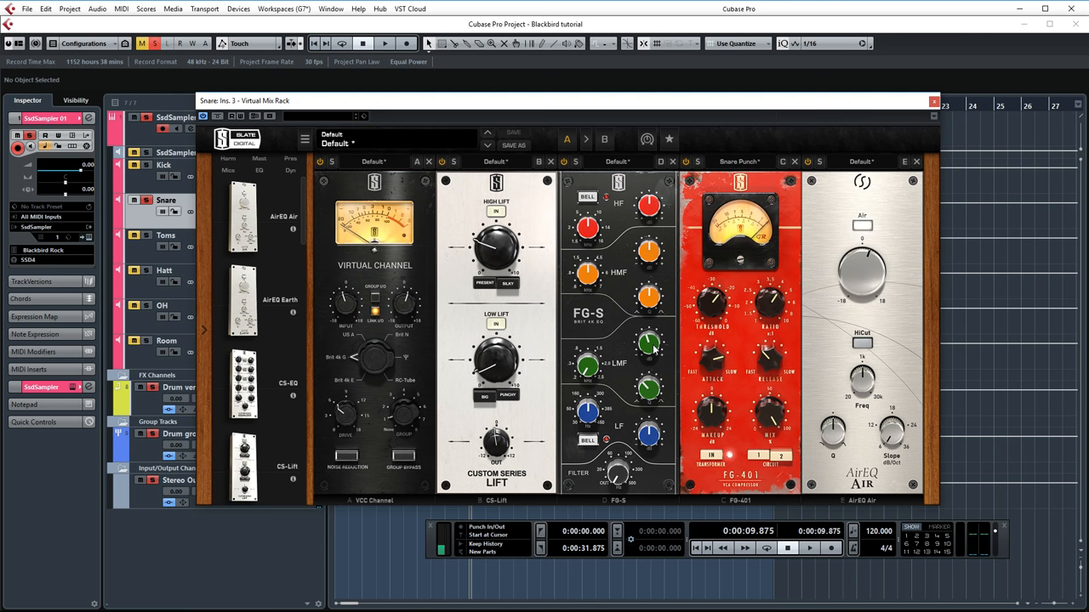
pyautogui.moveTo(655, 349)
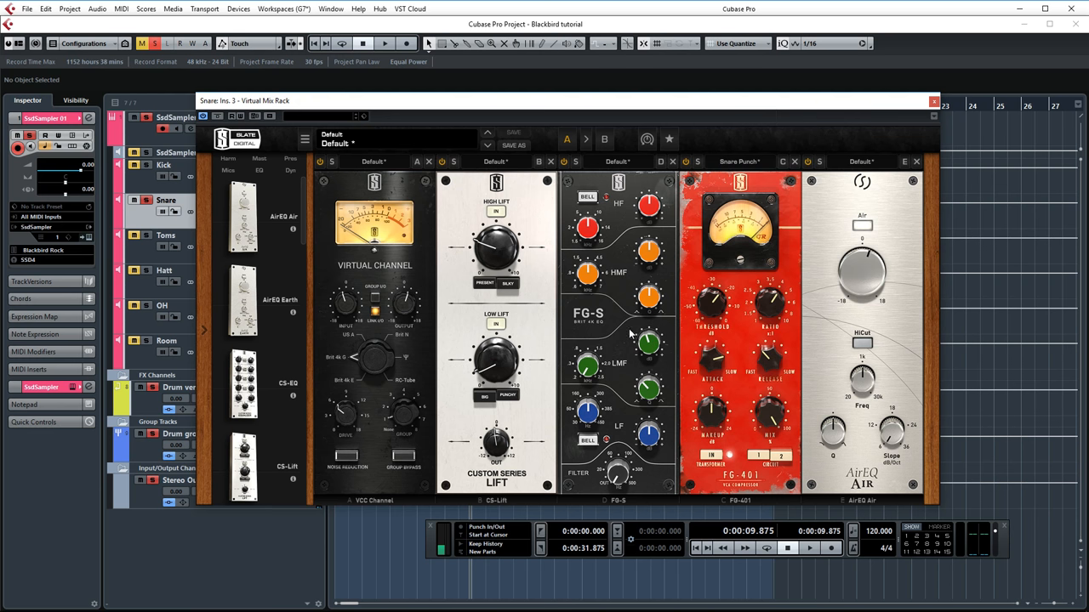
pyautogui.moveTo(732, 335)
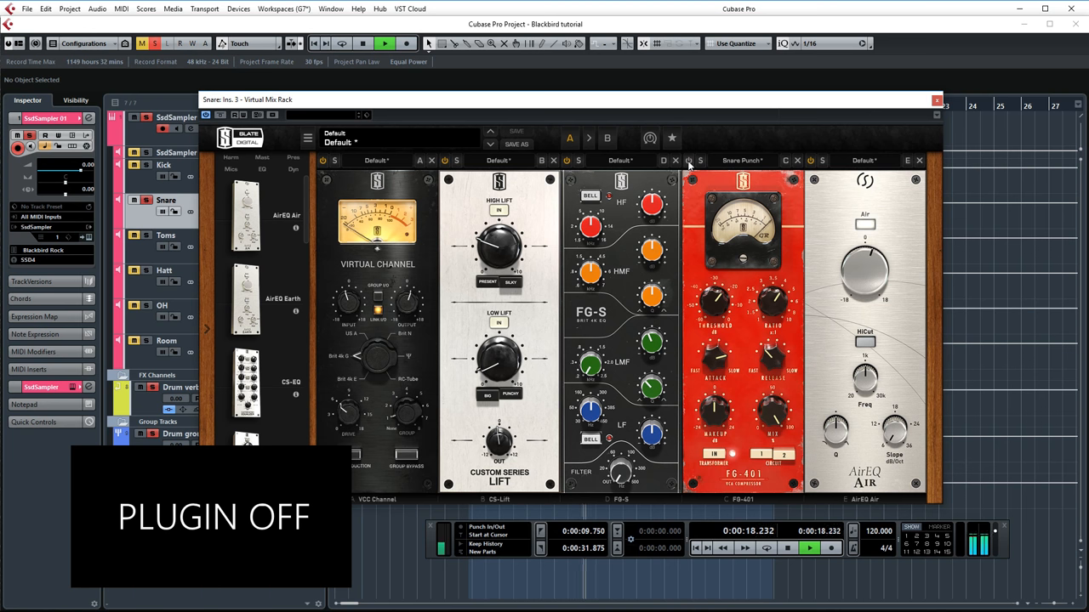
pyautogui.click(700, 159)
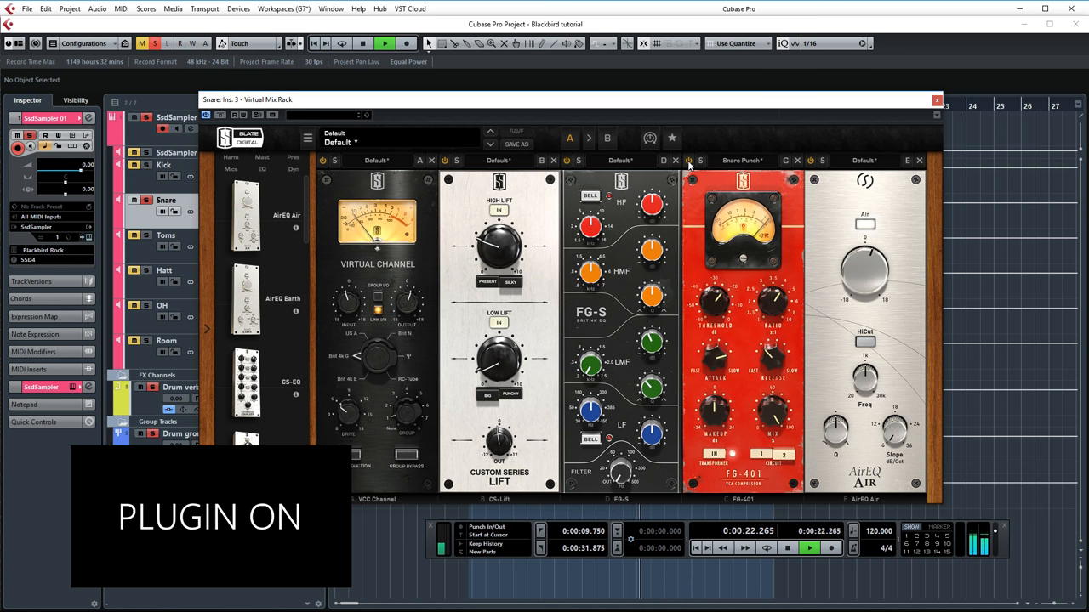
pyautogui.click(689, 160)
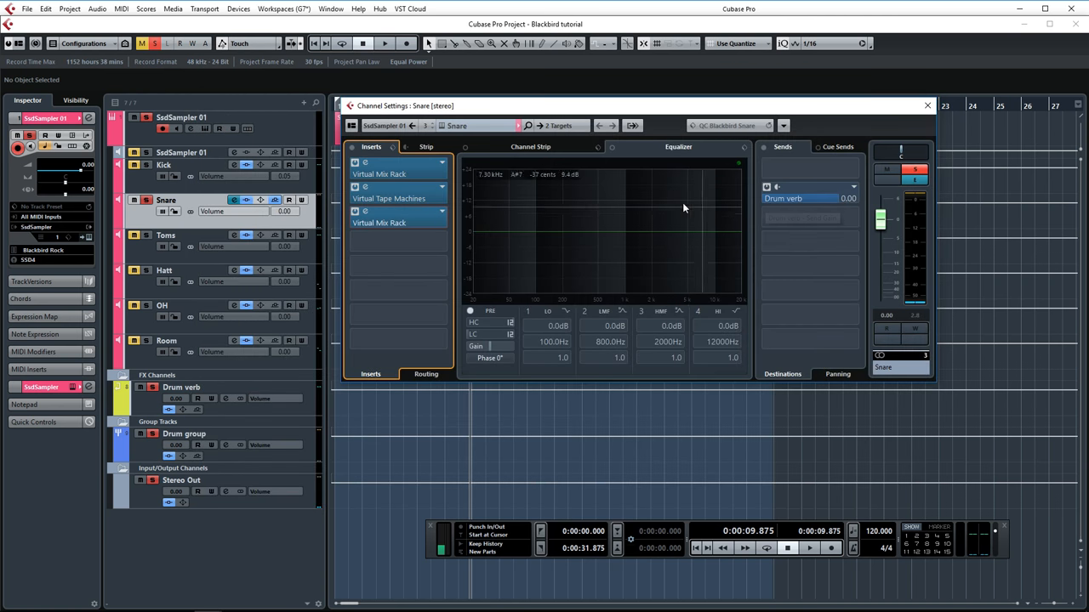
pyautogui.moveTo(838, 199)
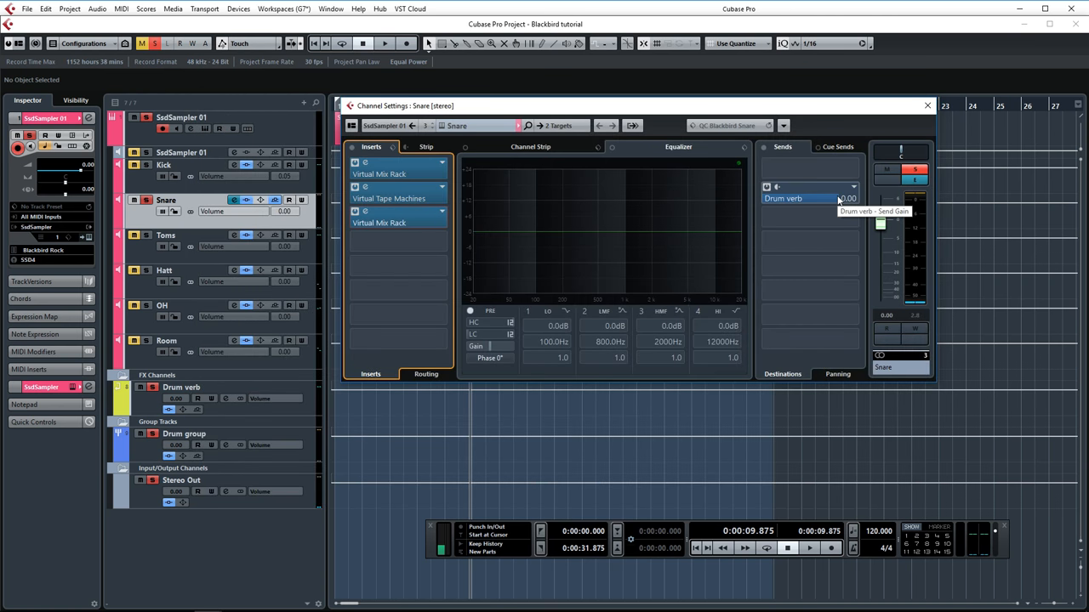
# - Follow the Snare's Drum verb send to its VerbSuite Classics L. Wood Room reverb
pyautogui.click(927, 106)
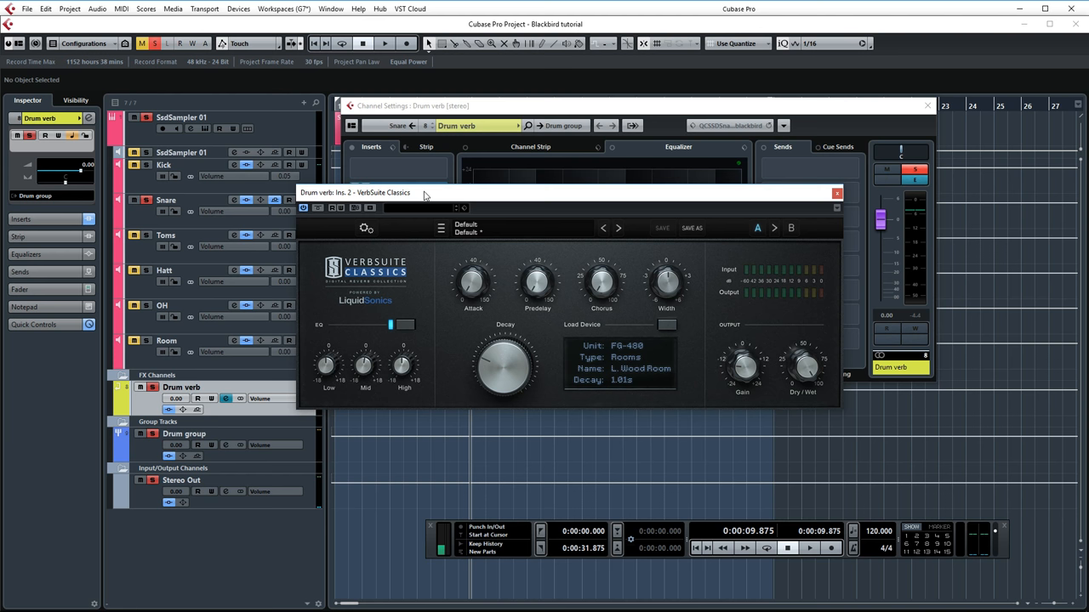
pyautogui.moveTo(661, 391)
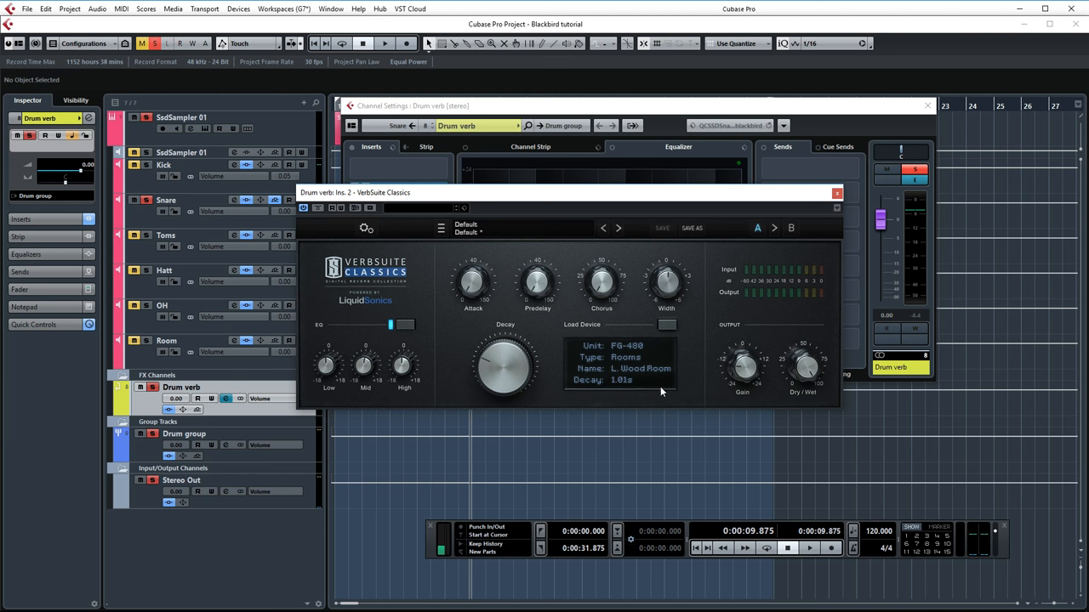
pyautogui.moveTo(662, 396)
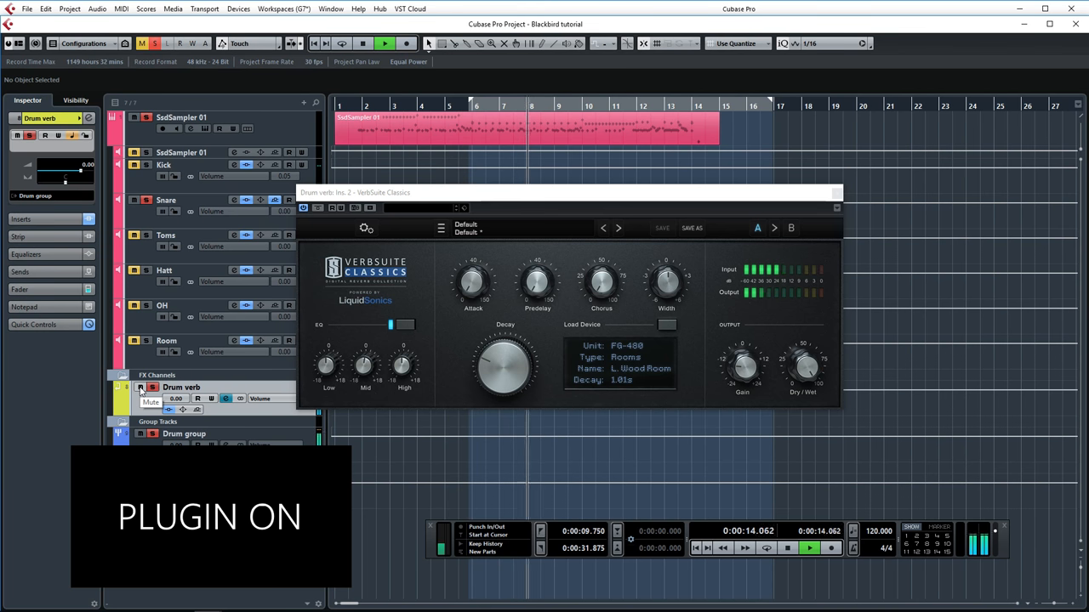
# - Mute and unmute the Drum verb channel during playback to compare
pyautogui.click(141, 388)
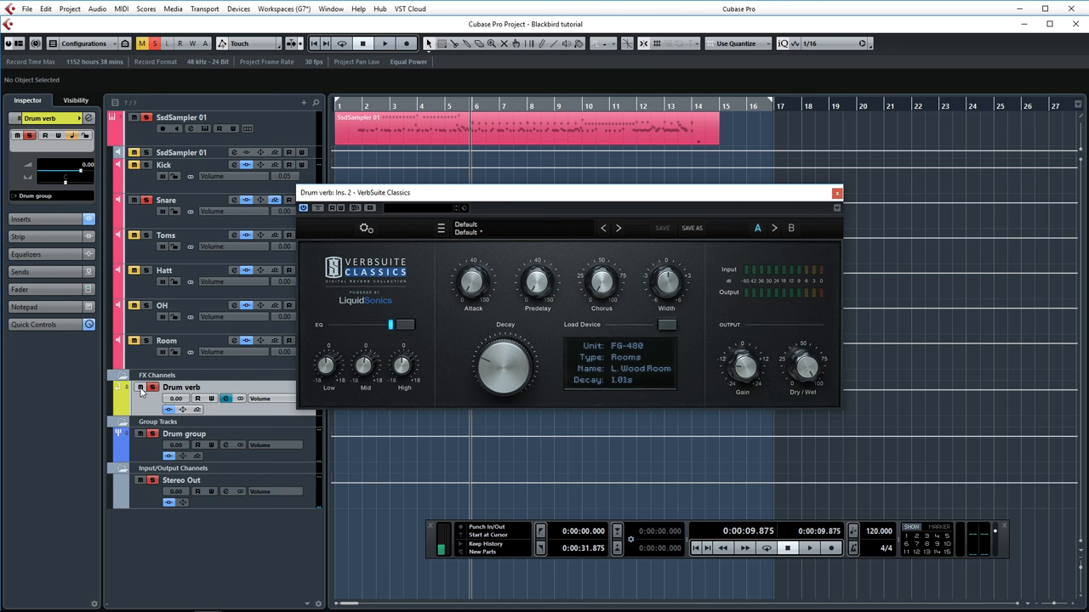
pyautogui.click(836, 192)
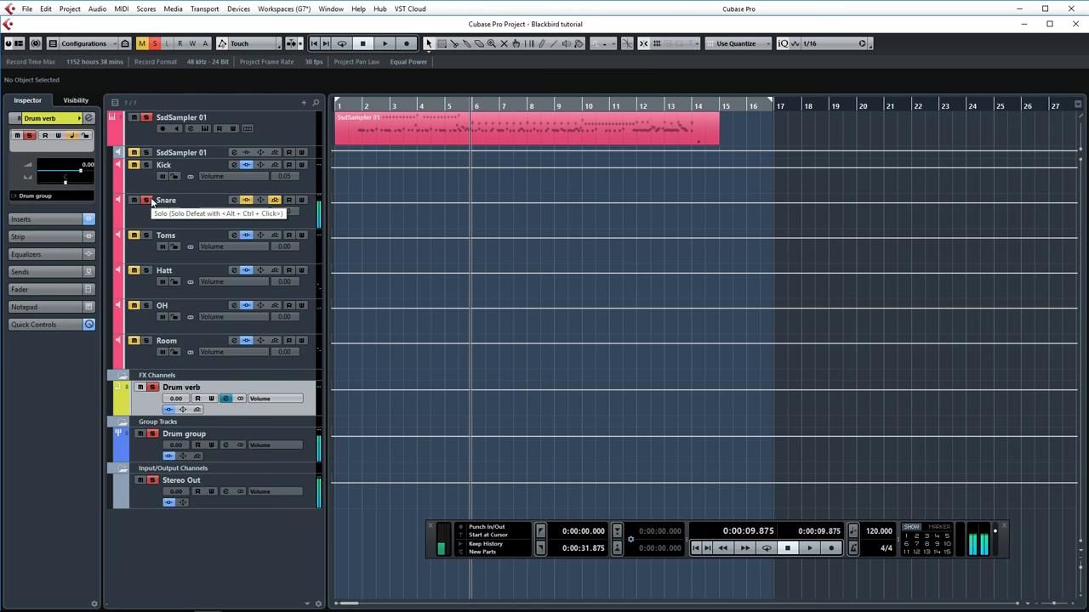
# - Solo the Snare and Toms tracks and move the playhead to bar 13
pyautogui.click(275, 200)
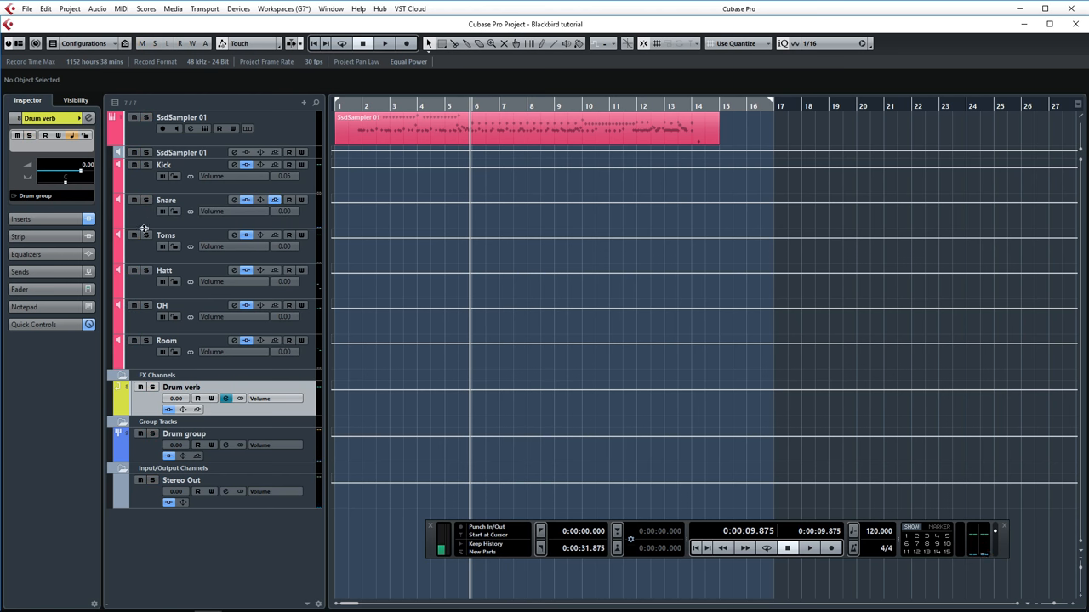
pyautogui.click(675, 105)
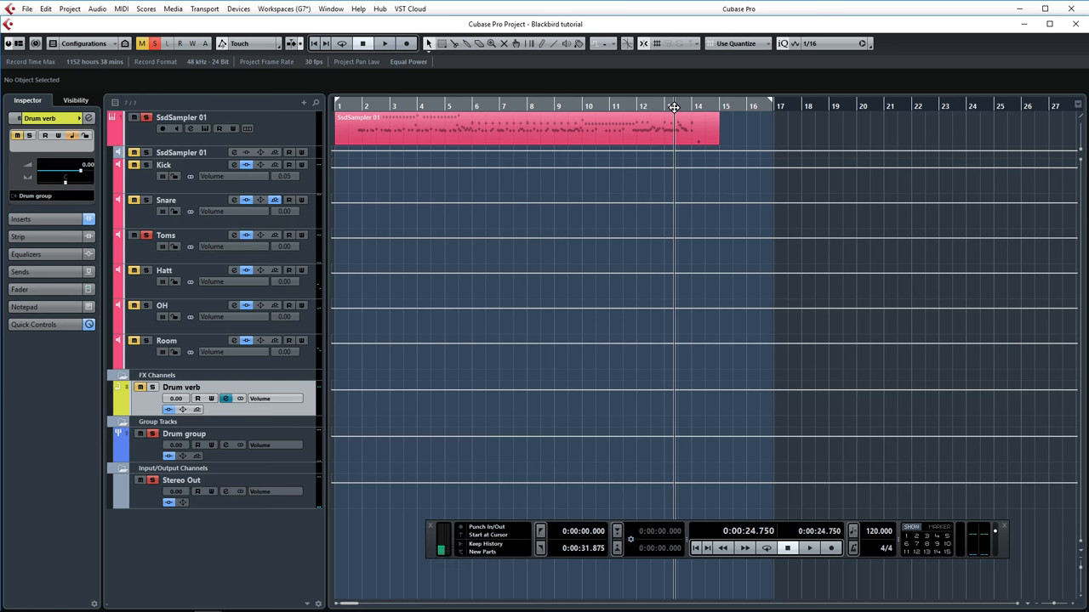
pyautogui.click(808, 548)
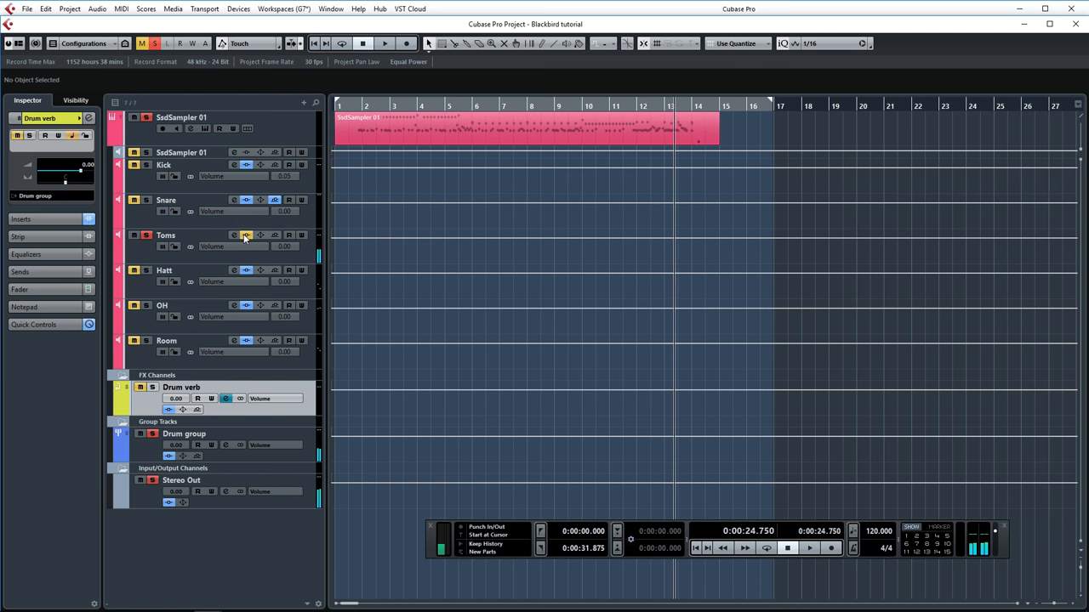
pyautogui.moveTo(247, 235)
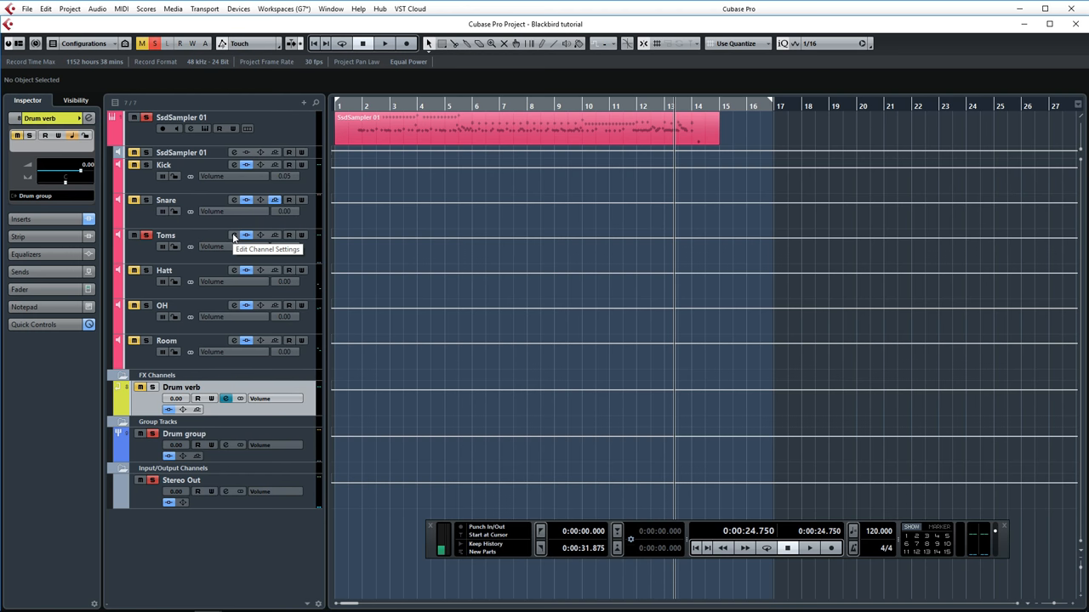
# - Open the Toms Virtual Mix Rack and play while toggling FG-S, AirEQ and Monster modules
pyautogui.click(234, 235)
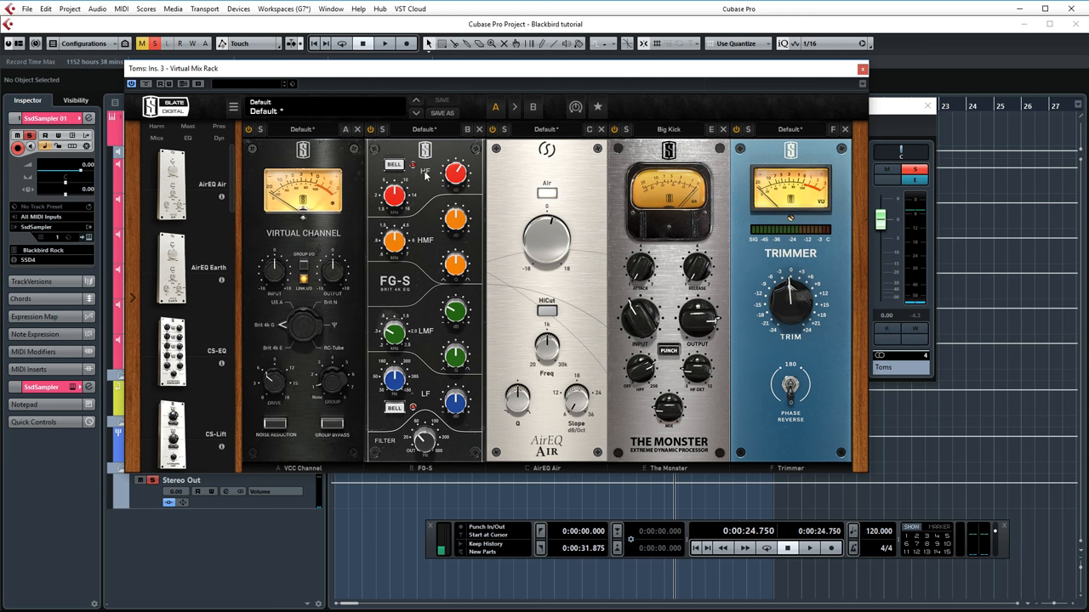
pyautogui.moveTo(445, 184)
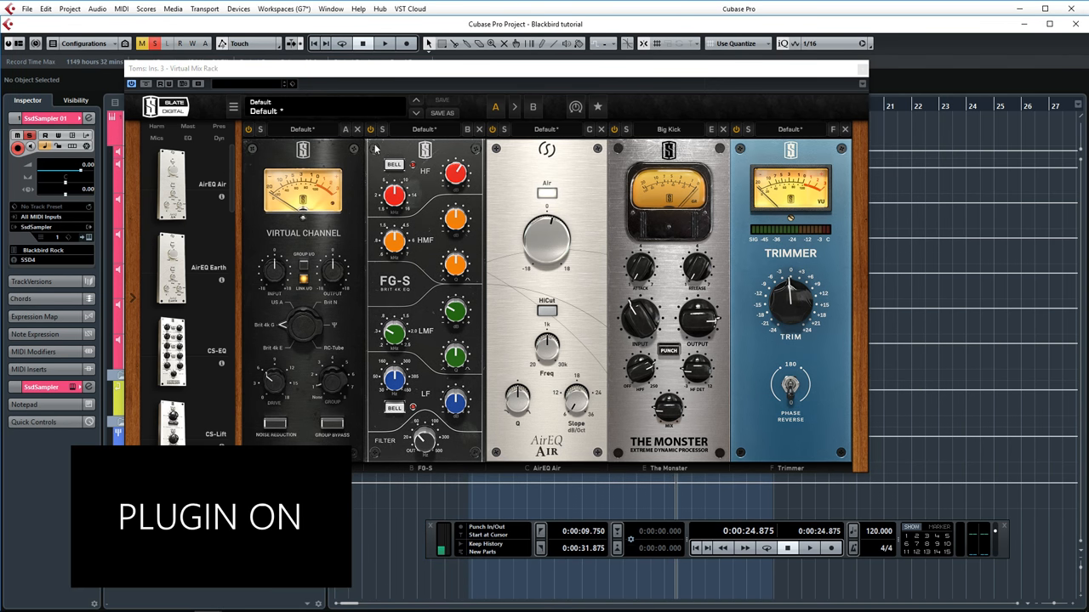
pyautogui.click(385, 43)
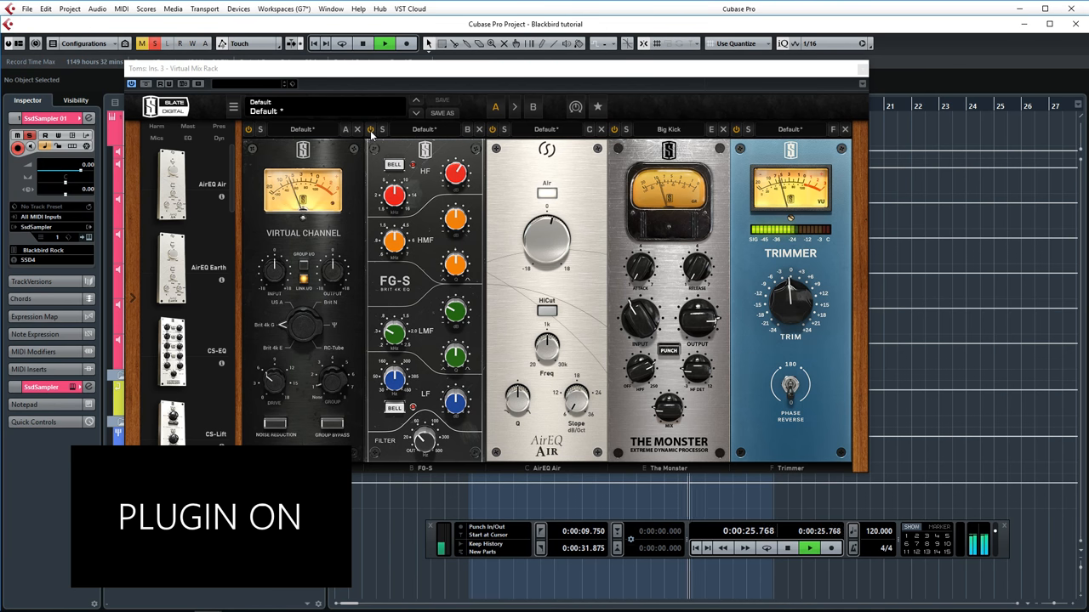
pyautogui.click(370, 129)
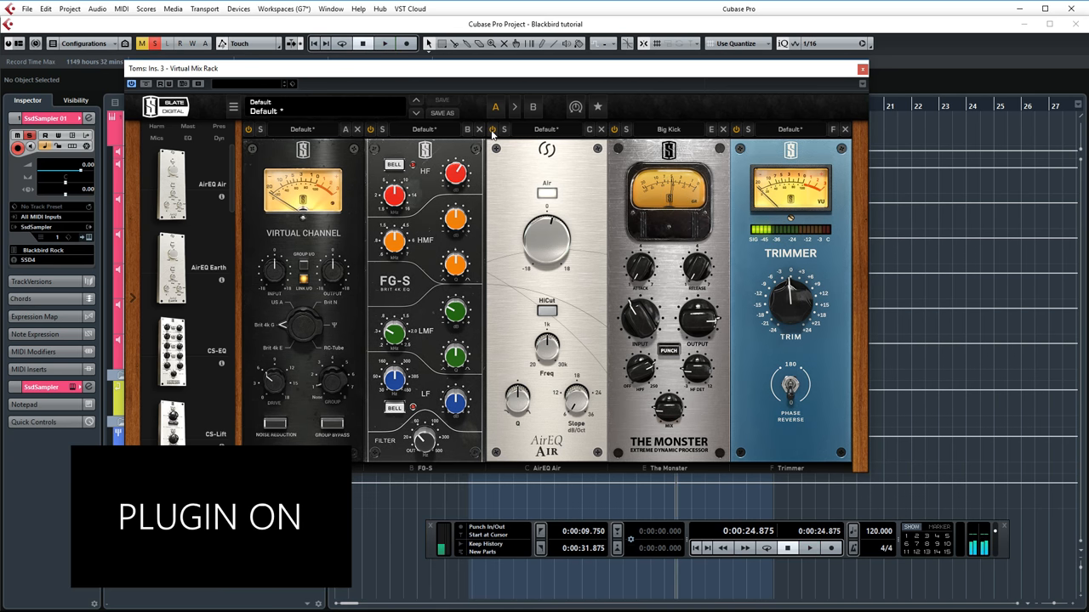
pyautogui.click(383, 43)
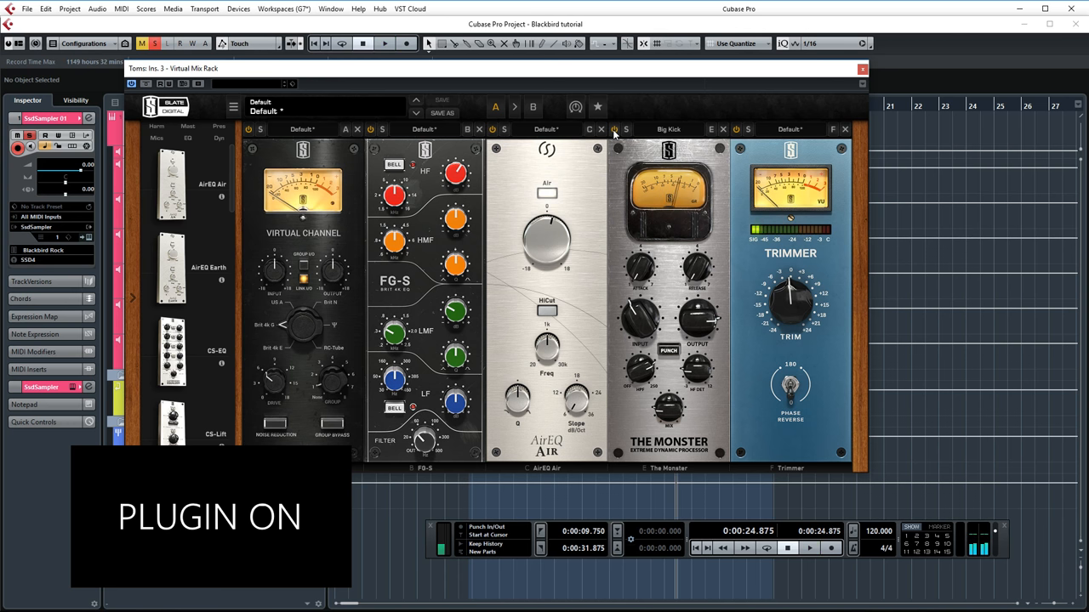
pyautogui.click(383, 44)
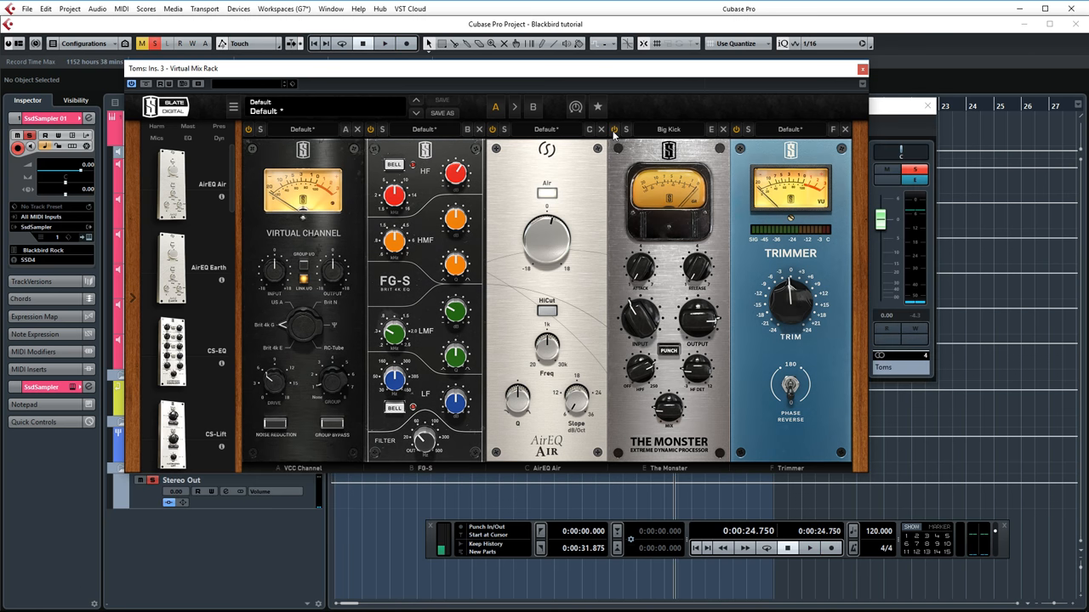
# - Close the Toms rack, then open and close the Hatt channel's Virtual Mix Rack
pyautogui.click(862, 68)
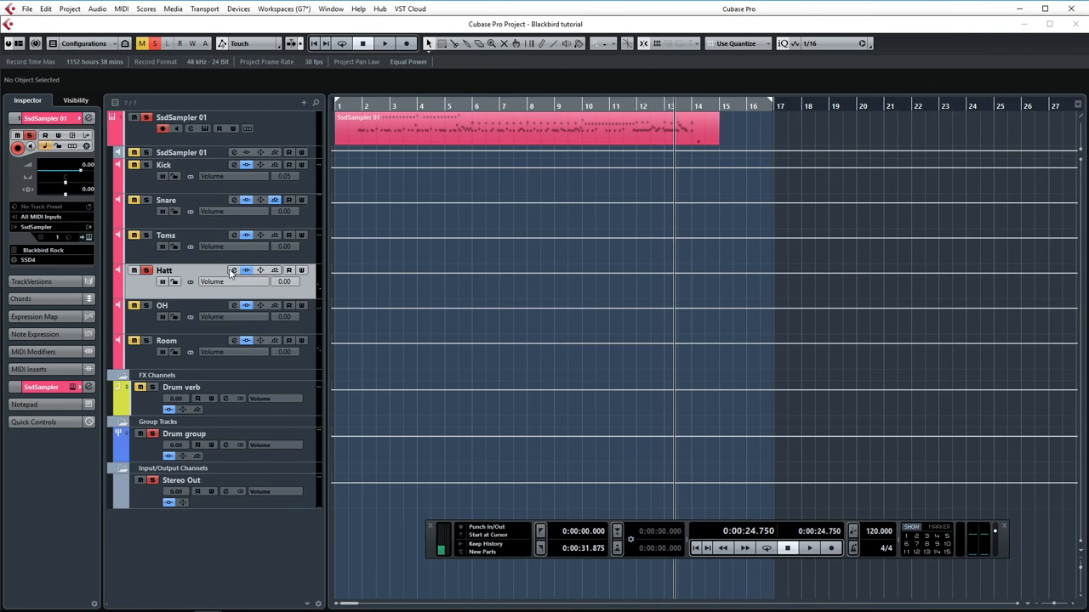
pyautogui.click(233, 270)
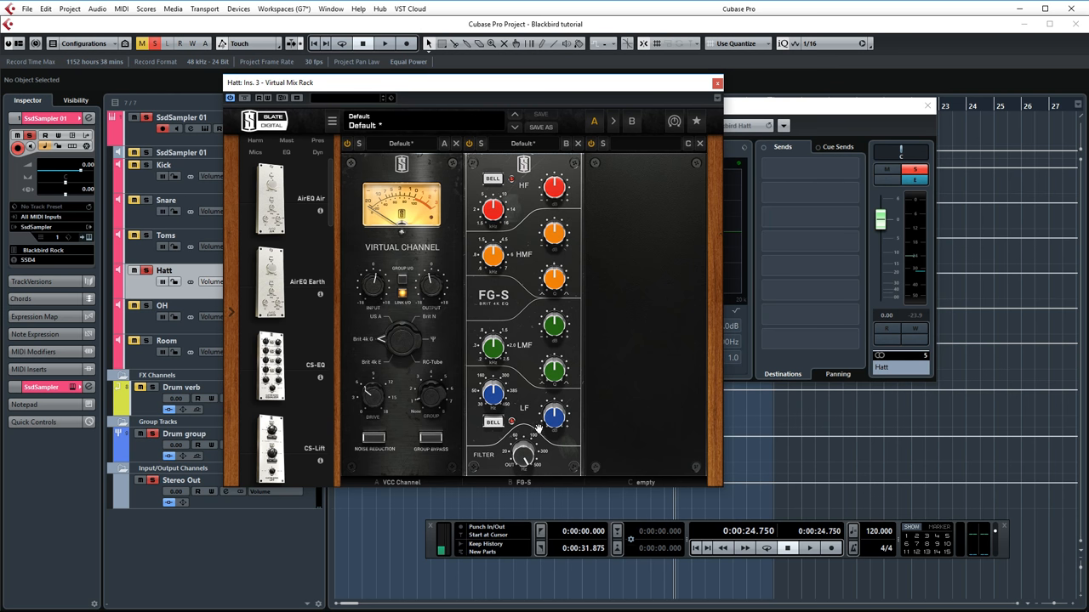
pyautogui.click(717, 82)
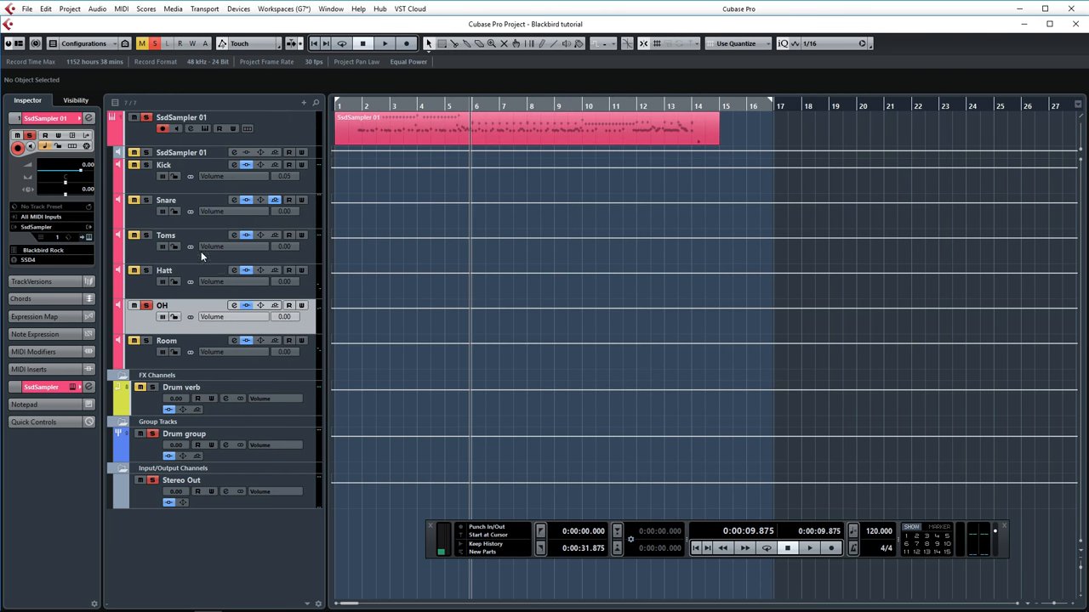
pyautogui.moveTo(147, 306)
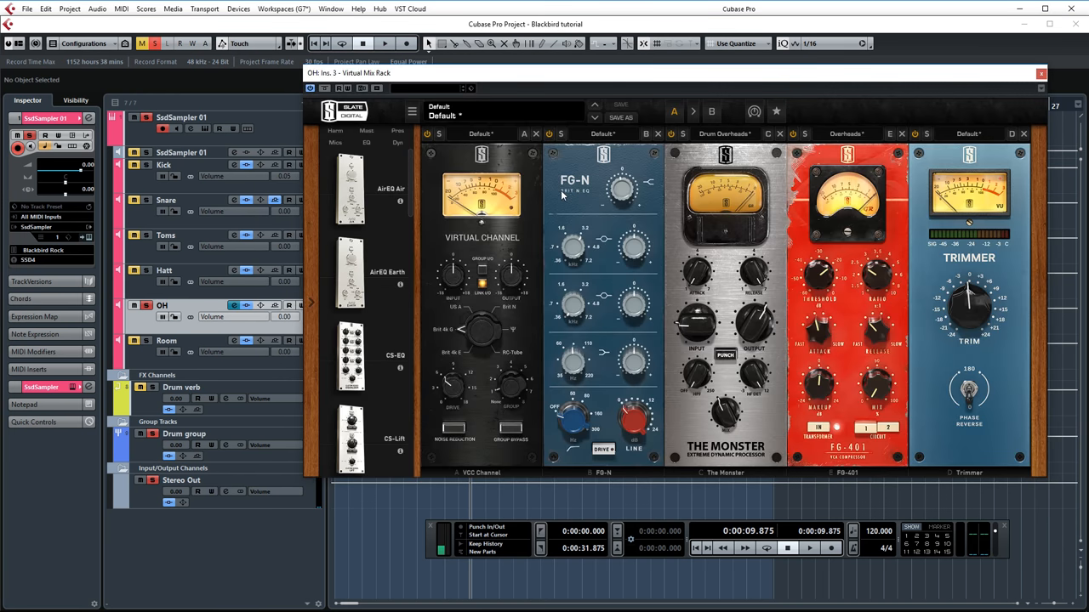
pyautogui.moveTo(628, 194)
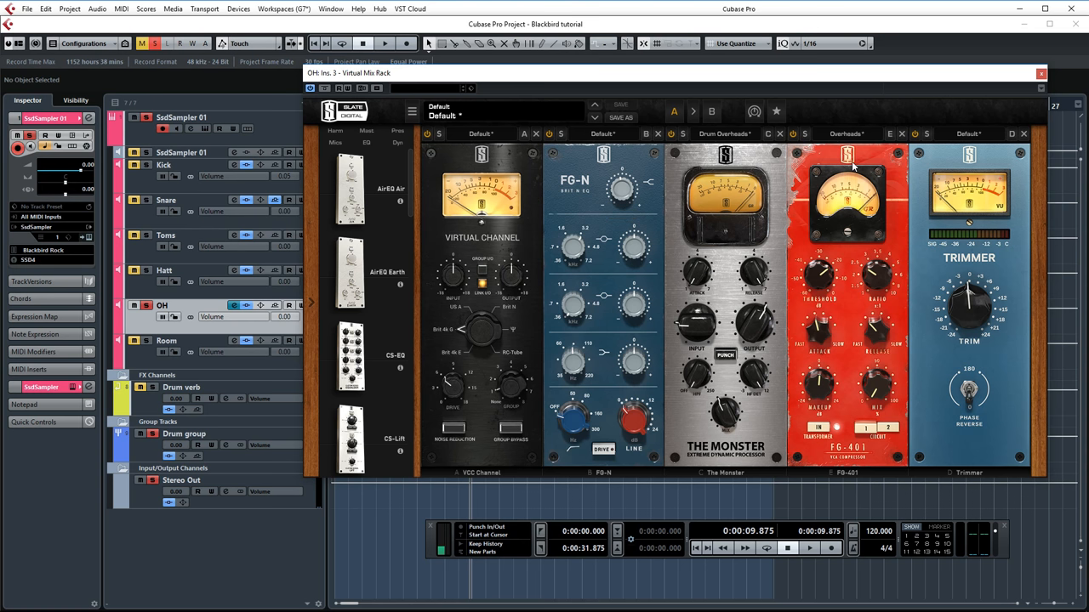
pyautogui.moveTo(743, 218)
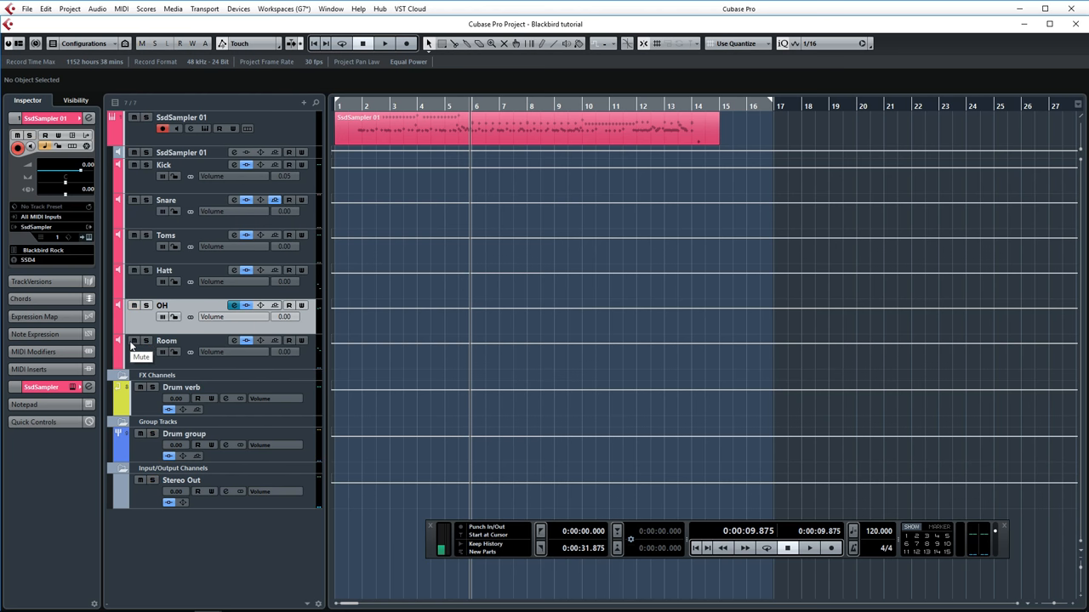
# - Select the Room track in the drum track list
pyautogui.click(134, 341)
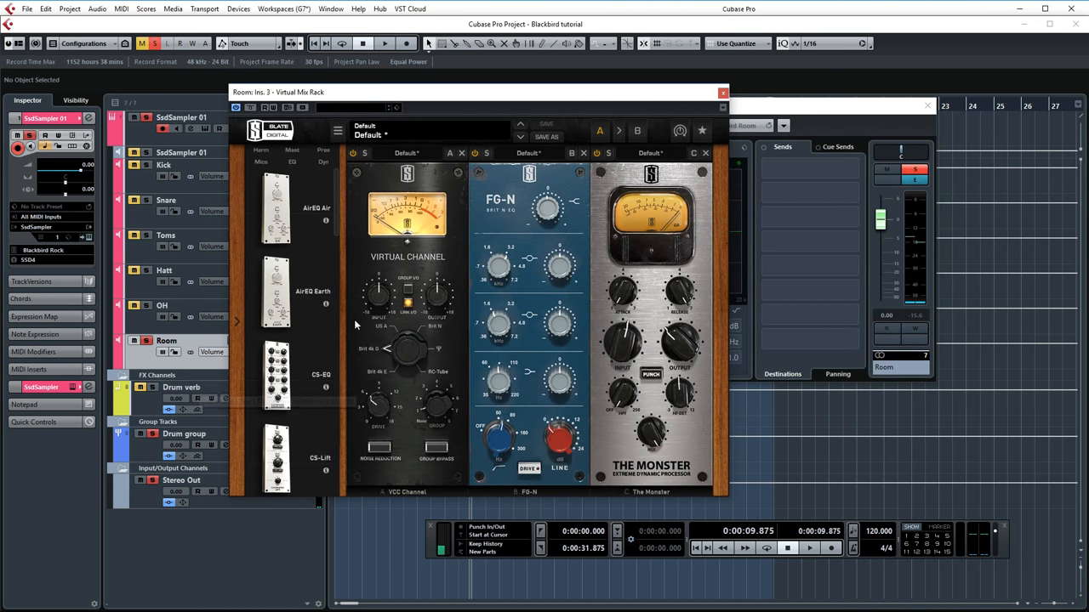
pyautogui.moveTo(545, 217)
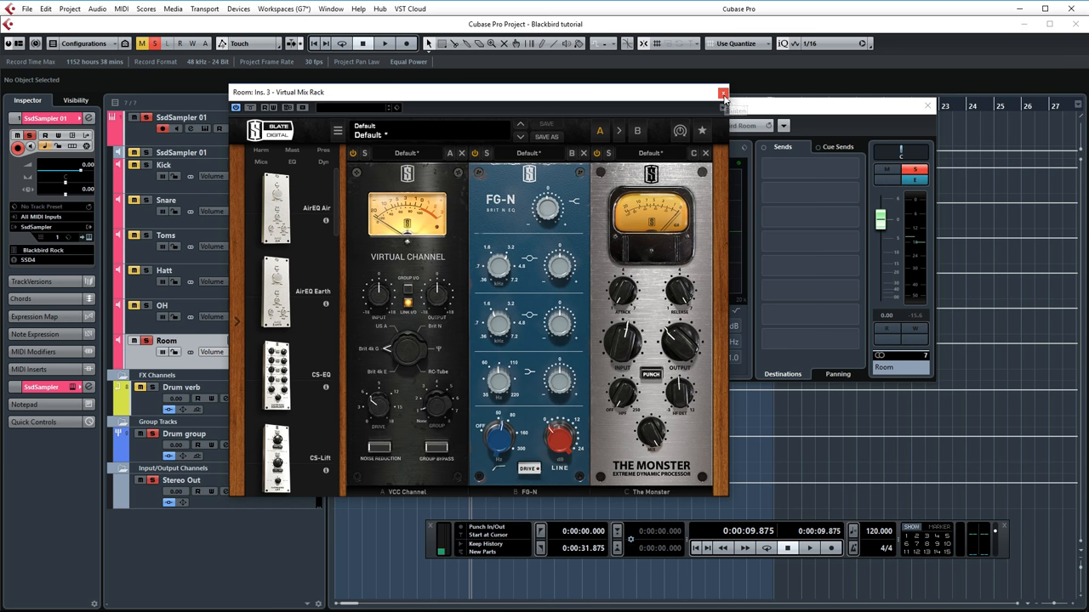
pyautogui.moveTo(723, 93)
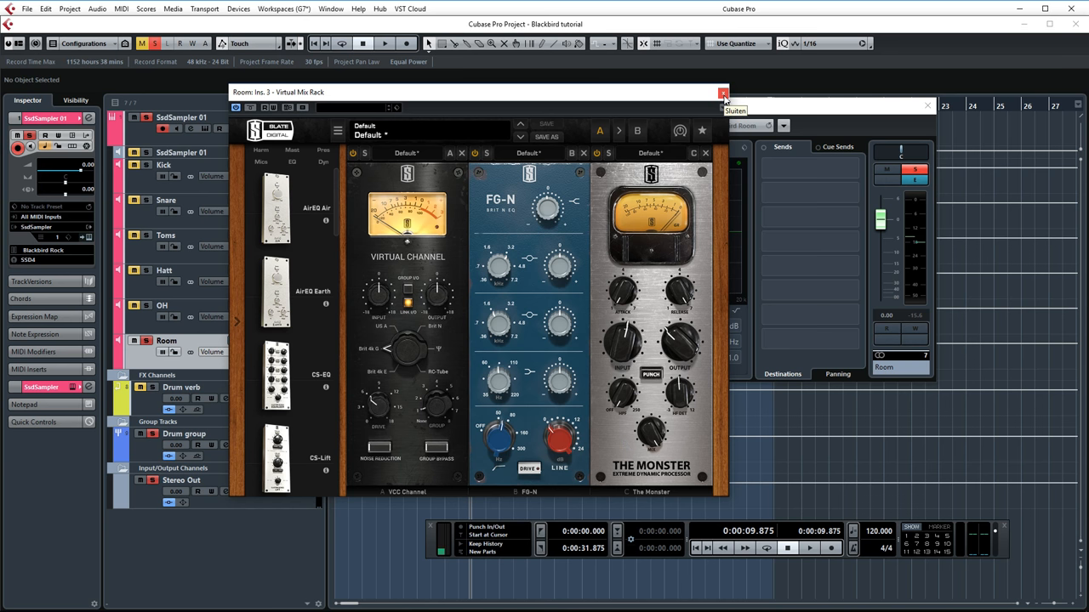
# - Close the Room channel's Virtual Mix Rack after reviewing its modules
pyautogui.click(723, 93)
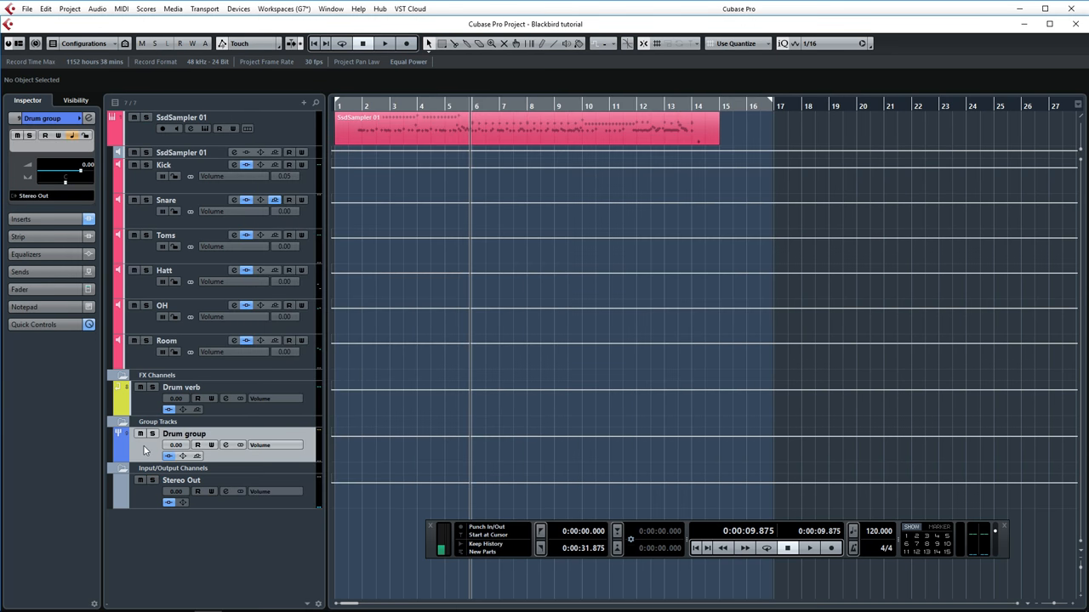
pyautogui.moveTo(221, 450)
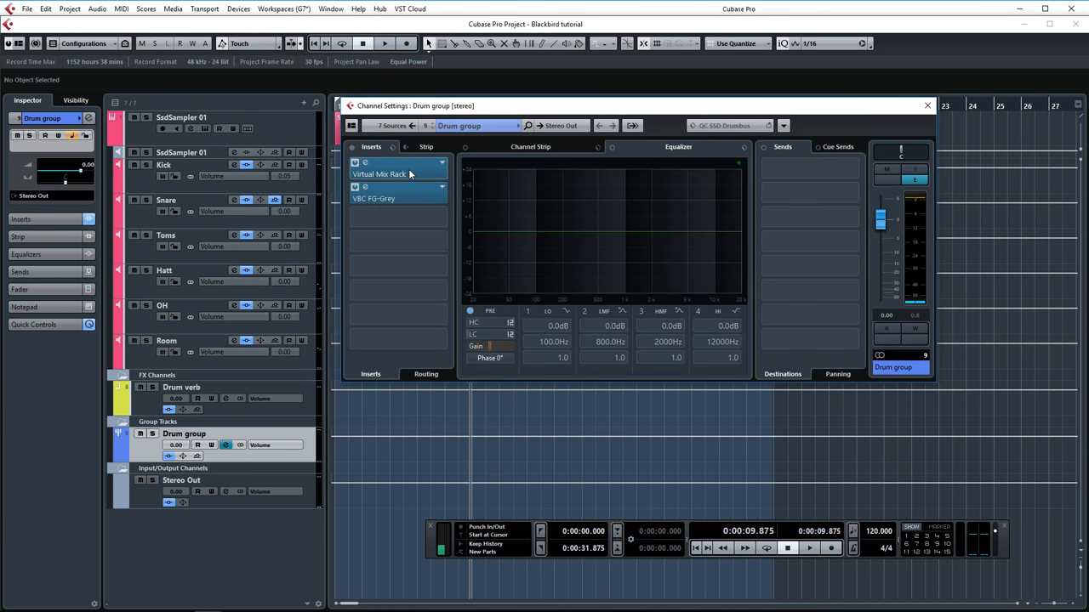
pyautogui.moveTo(409, 171)
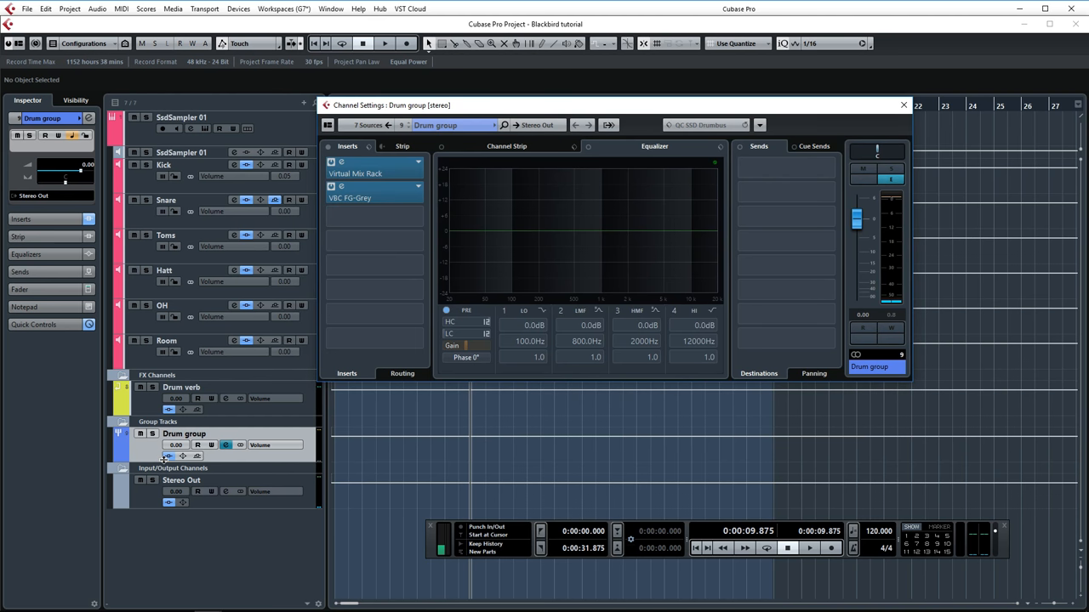
pyautogui.moveTo(365, 174)
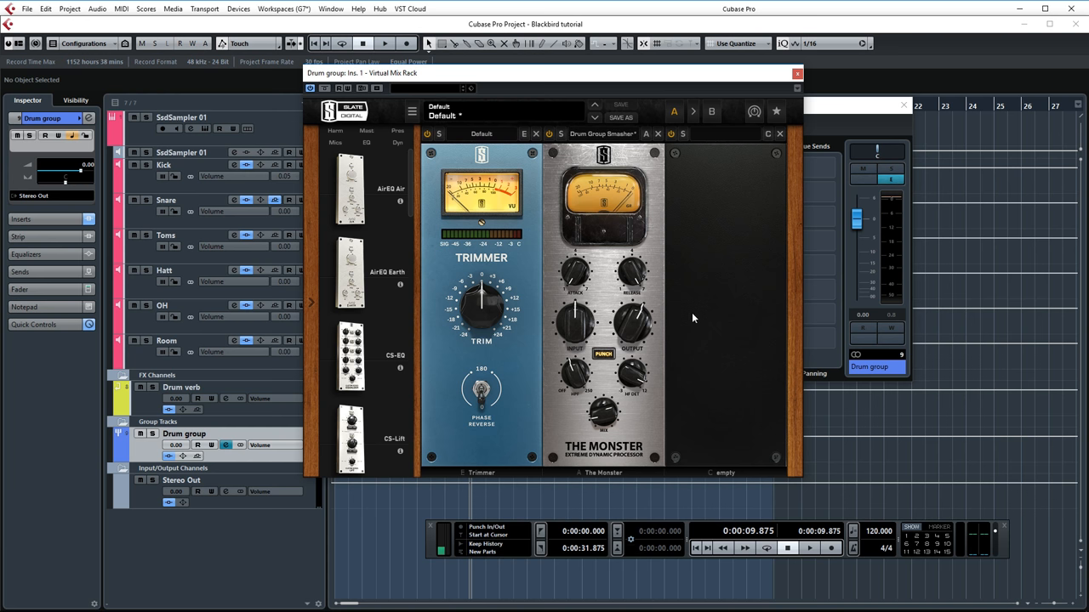
pyautogui.moveTo(604, 227)
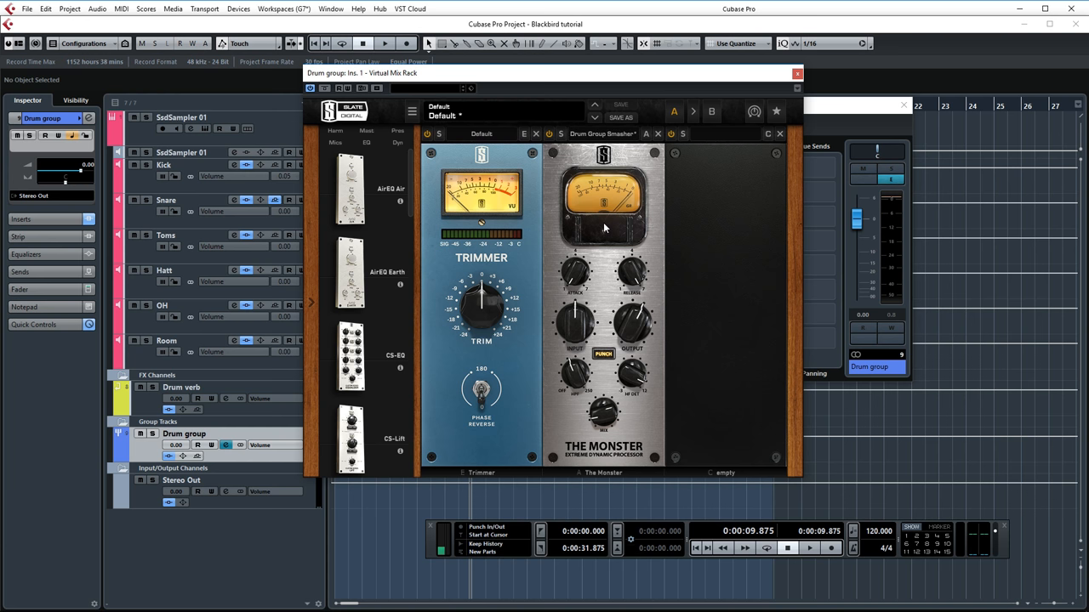